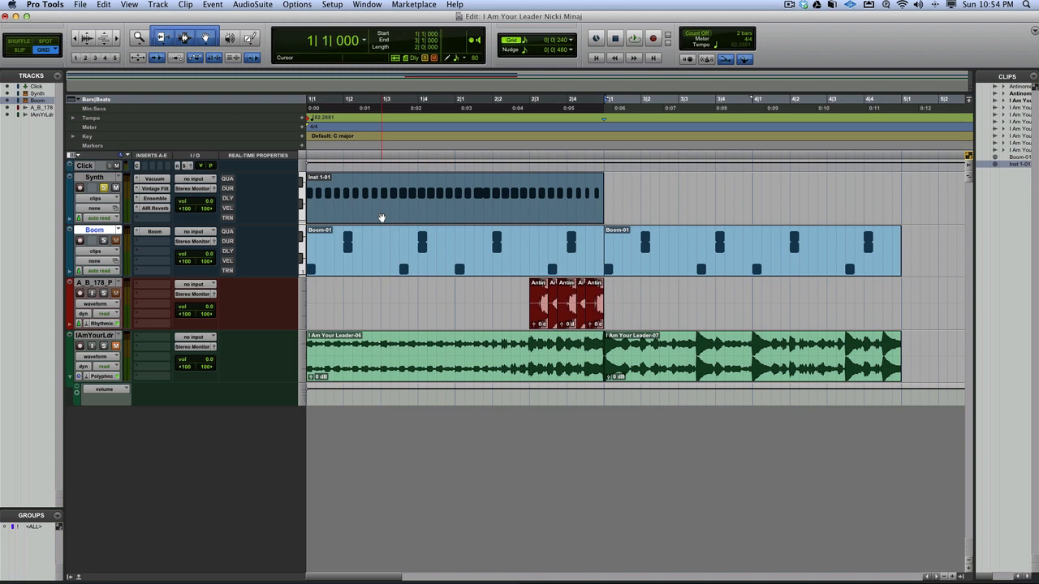
# Play the session from the timeline, stop, and select the synth clip on the Synth track
pyautogui.click(633, 39)
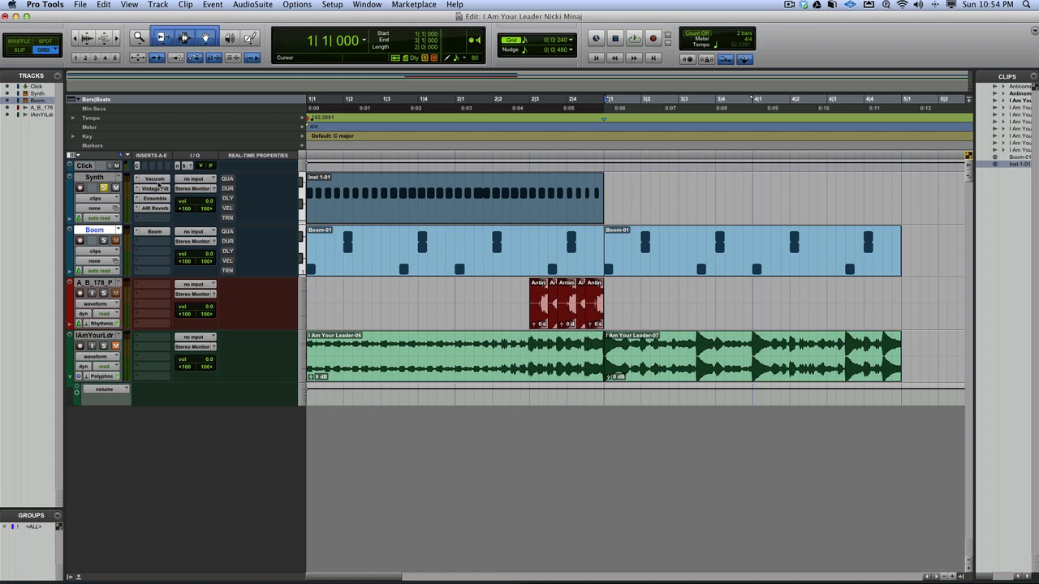
pyautogui.click(104, 188)
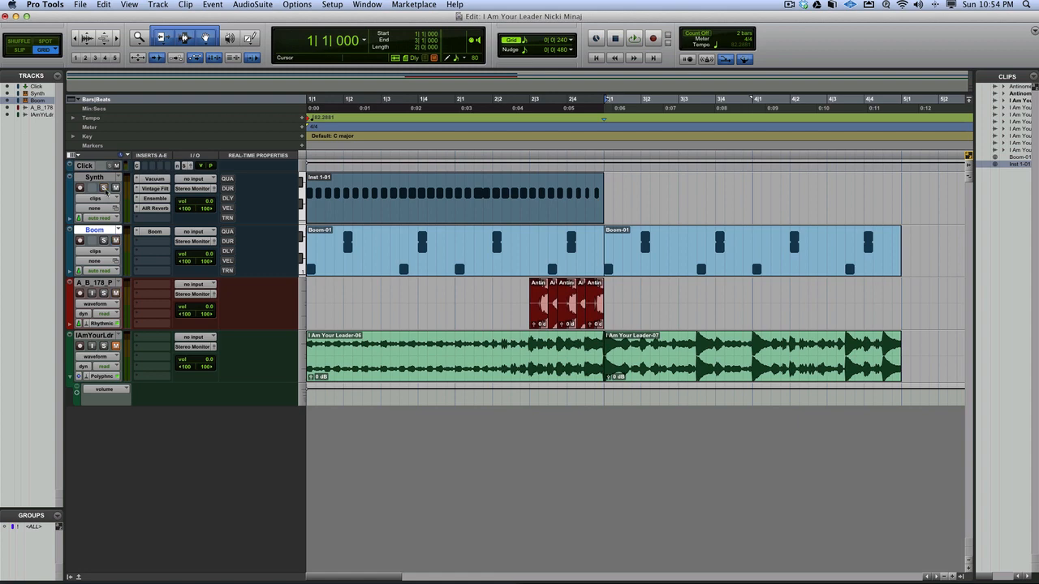
pyautogui.click(549, 357)
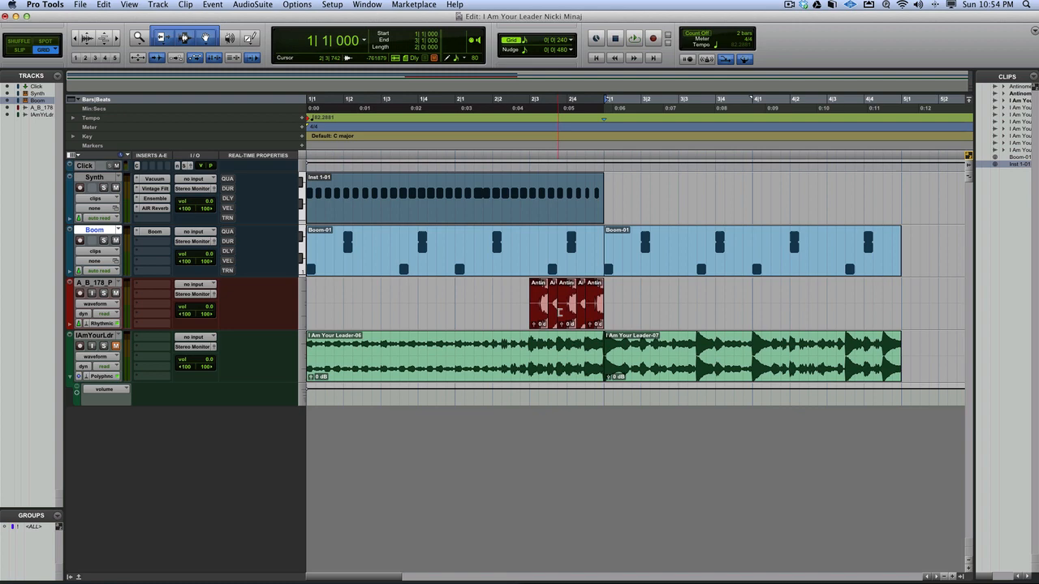
pyautogui.moveTo(523, 267)
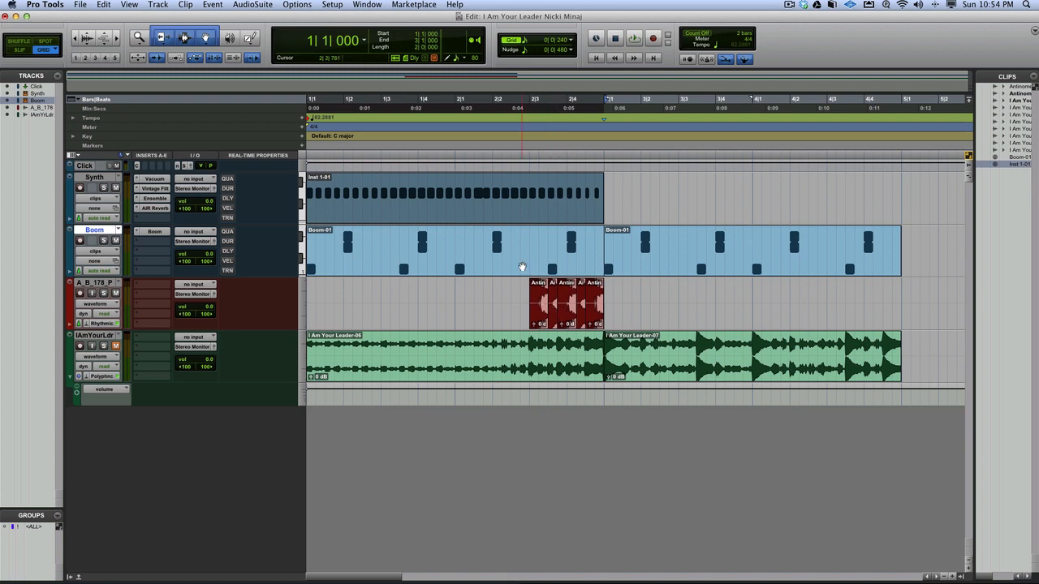
pyautogui.click(634, 37)
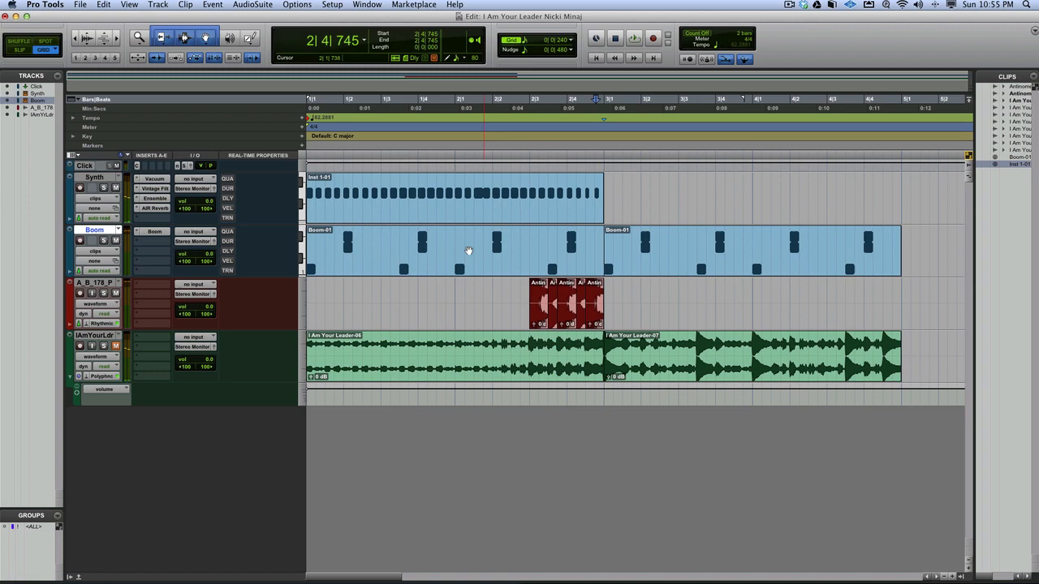
# Bring up the Vacuum synth plug-in from the Synth track's insert
pyautogui.click(153, 177)
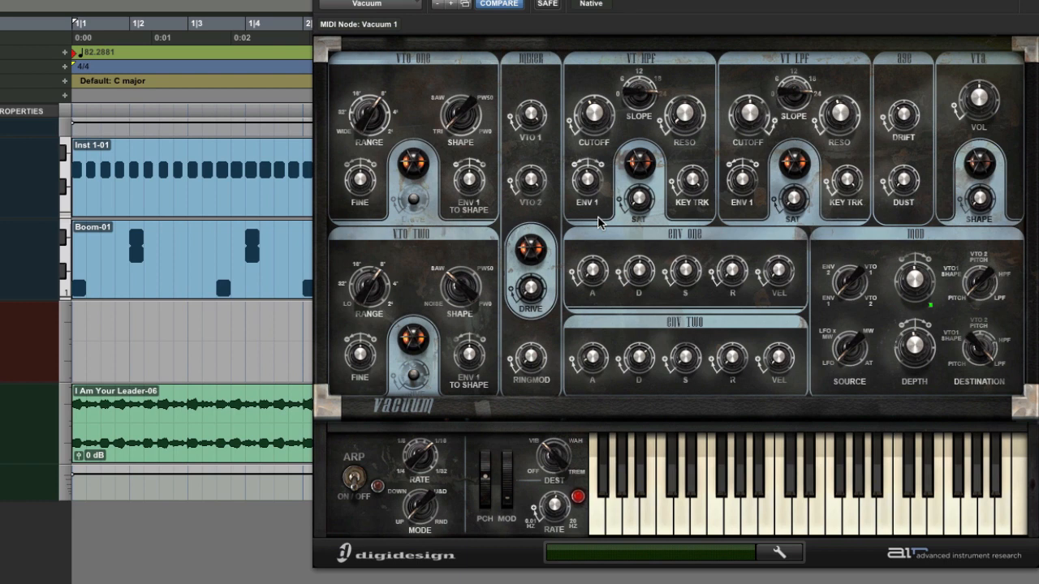
pyautogui.moveTo(711, 209)
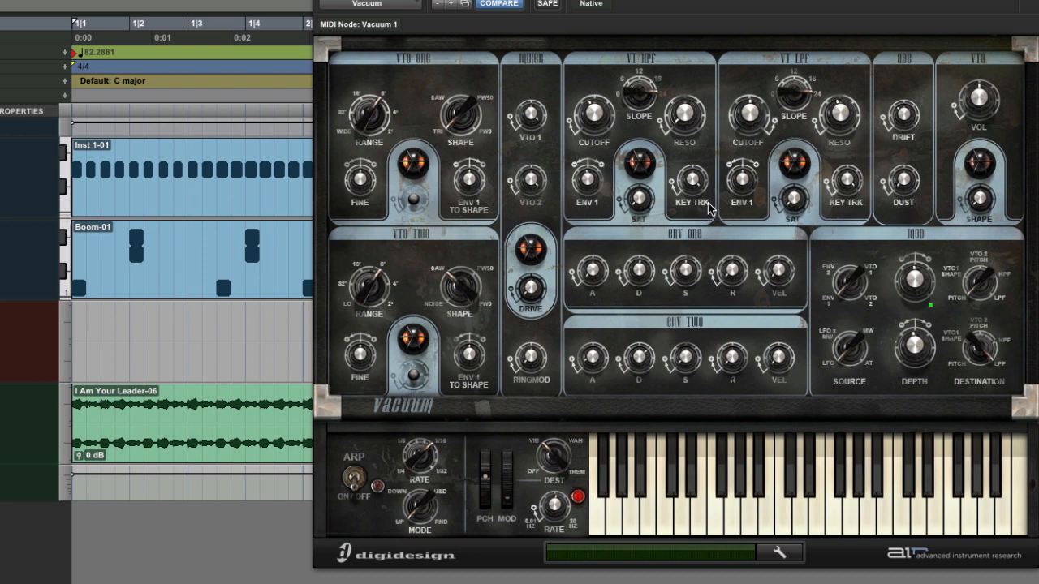
pyautogui.moveTo(446, 144)
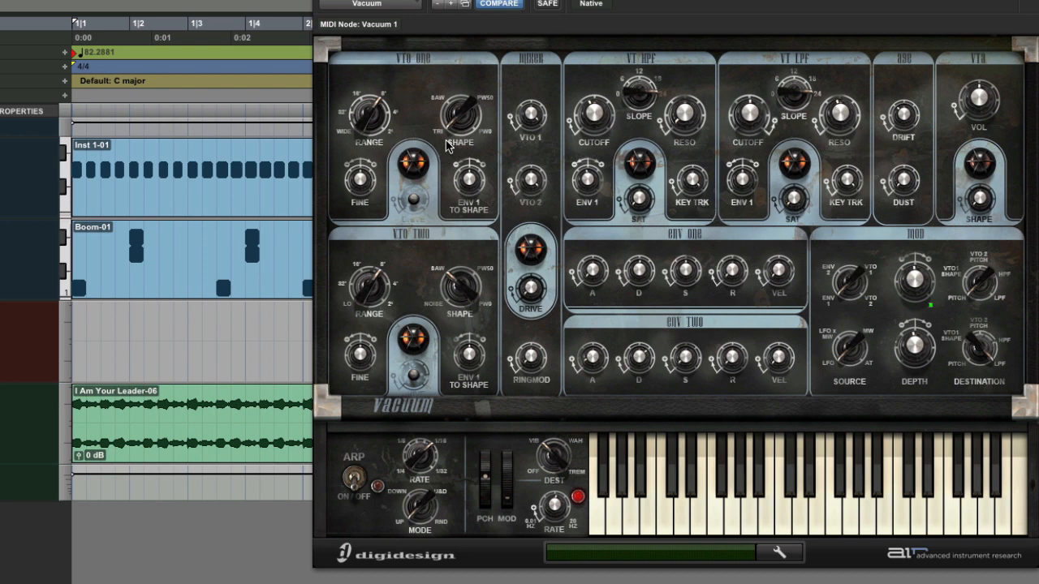
pyautogui.moveTo(448, 110)
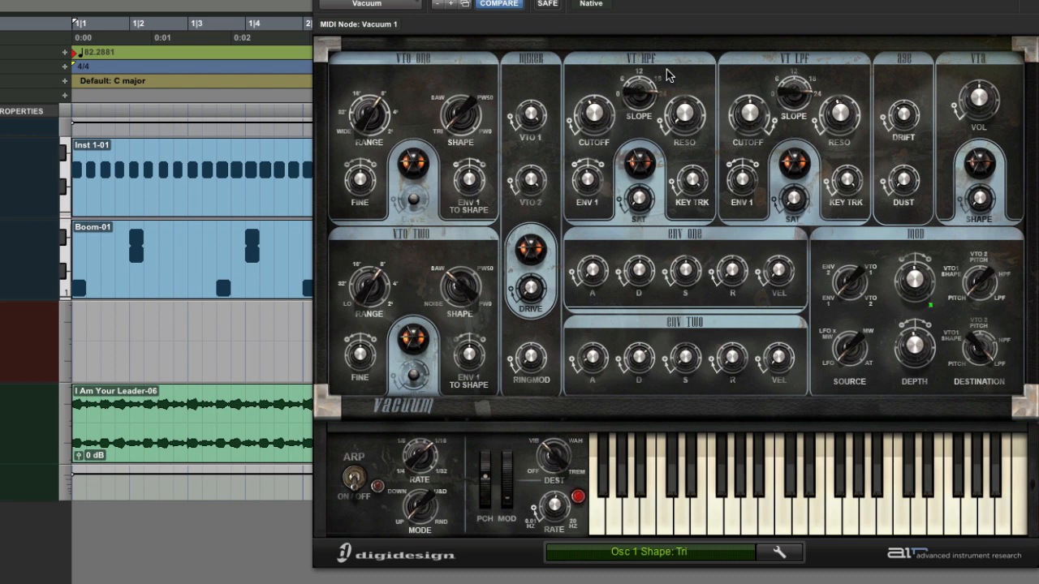
pyautogui.moveTo(772, 75)
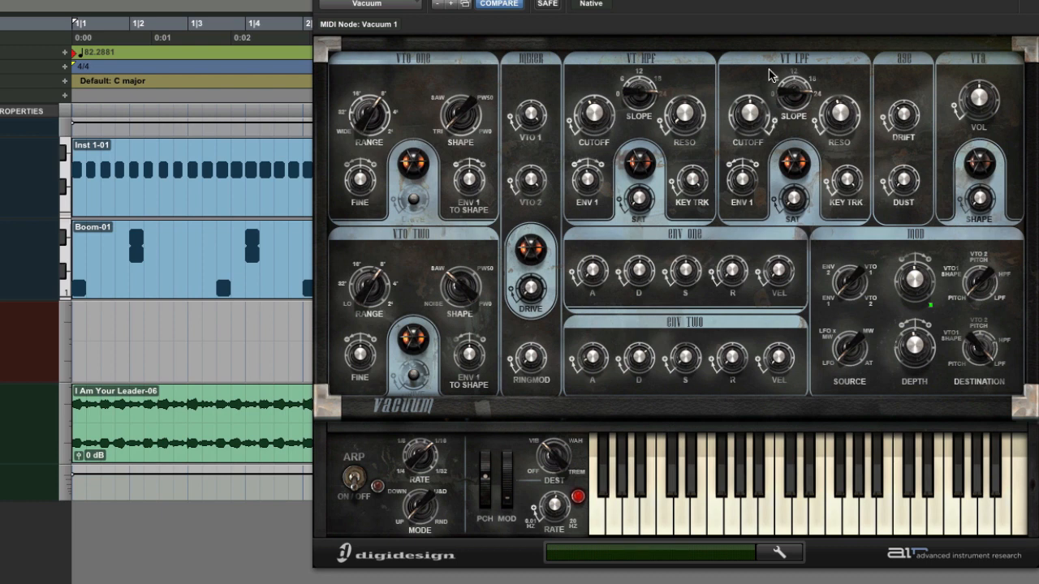
pyautogui.moveTo(648, 130)
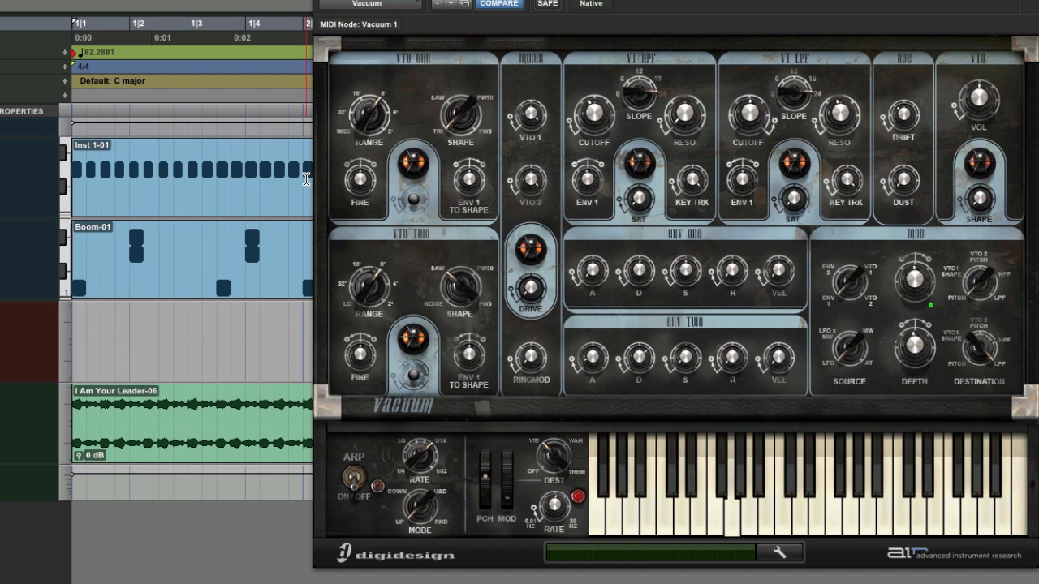
pyautogui.moveTo(633, 149)
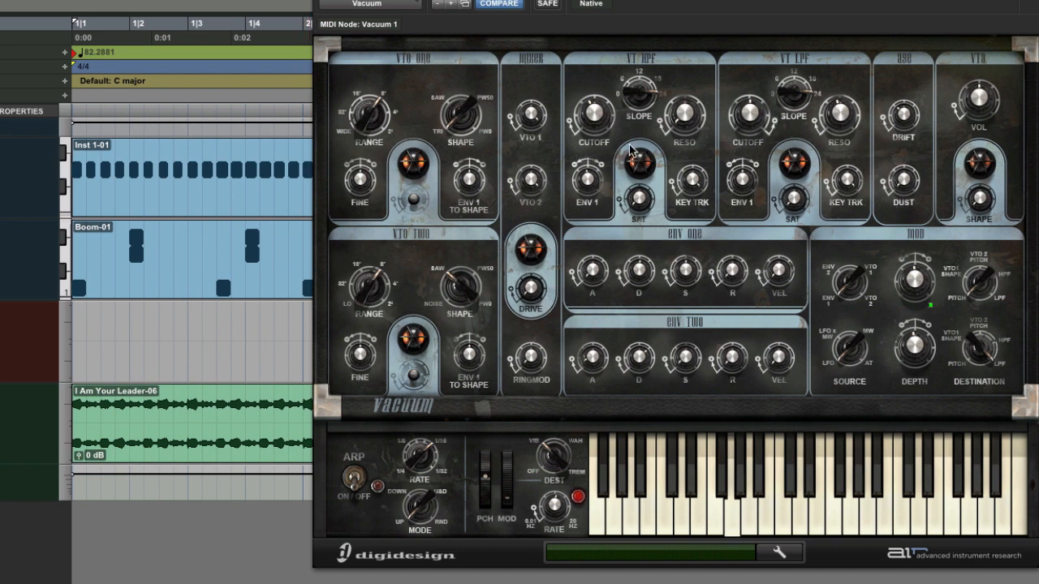
pyautogui.moveTo(843, 64)
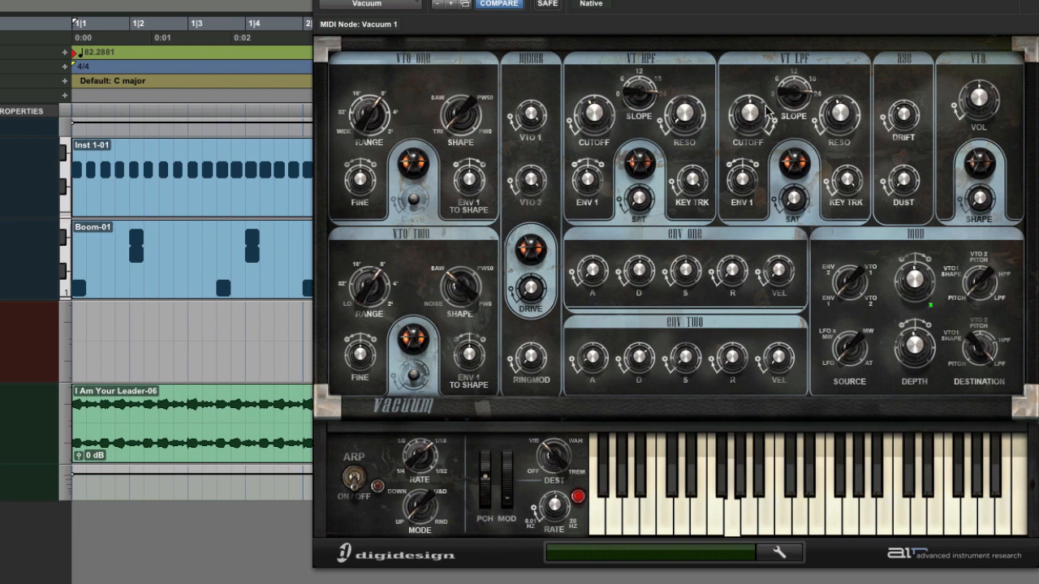
pyautogui.moveTo(748, 117)
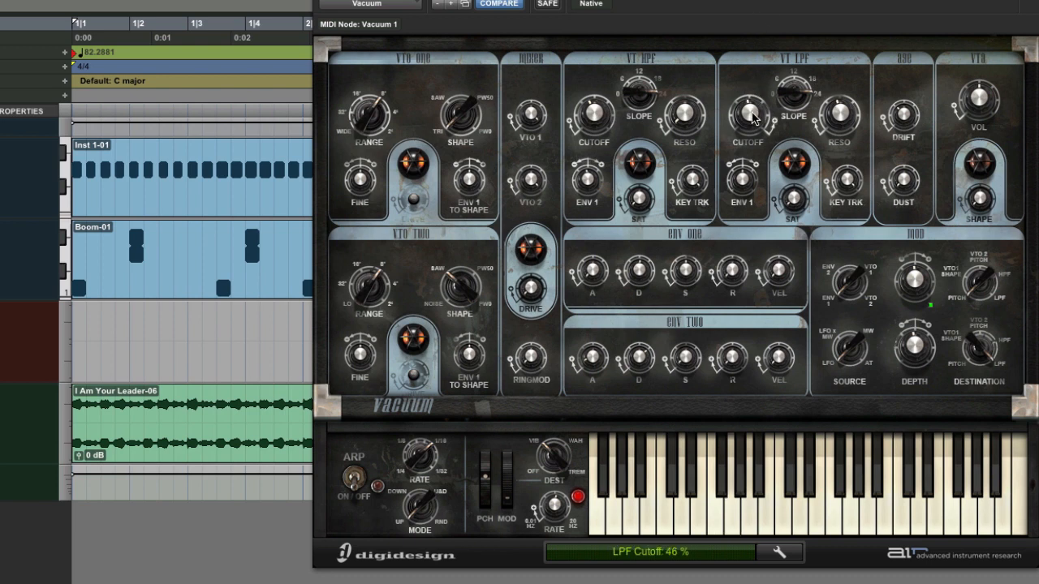
# Set LPF Reso to 44%, sweep the HPF Cutoff through 0%, 68% and 45%, and adjust Env 2 attack
pyautogui.moveTo(746, 114); pyautogui.dragTo(750, 101)
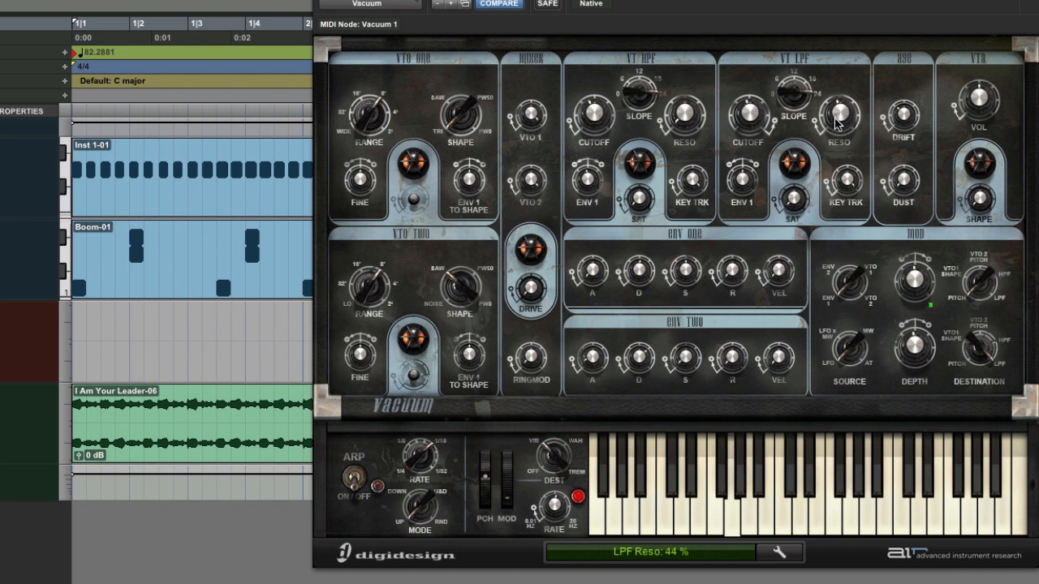
pyautogui.moveTo(601, 120)
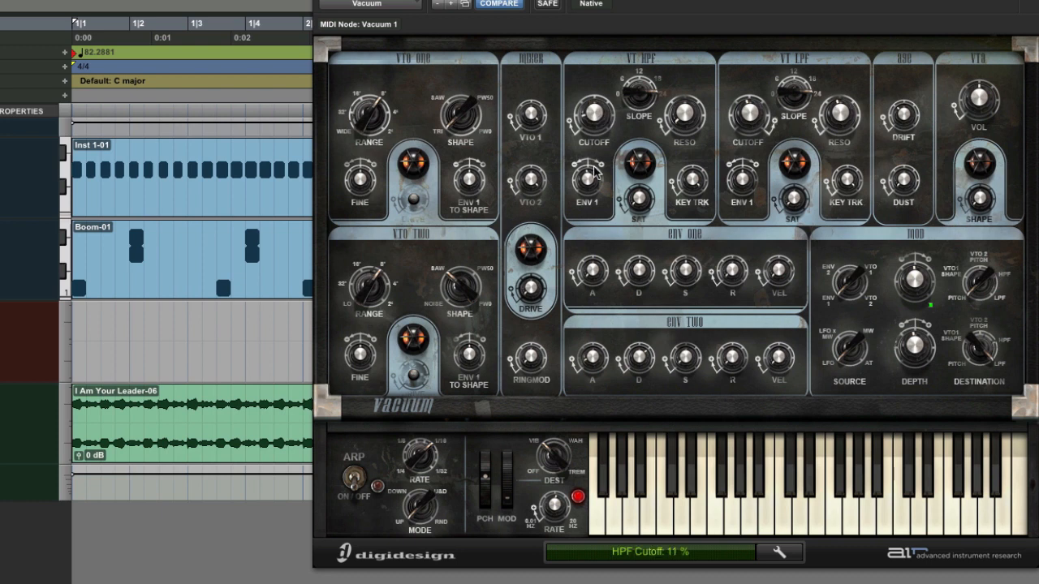
pyautogui.moveTo(592, 171); pyautogui.dragTo(592, 117)
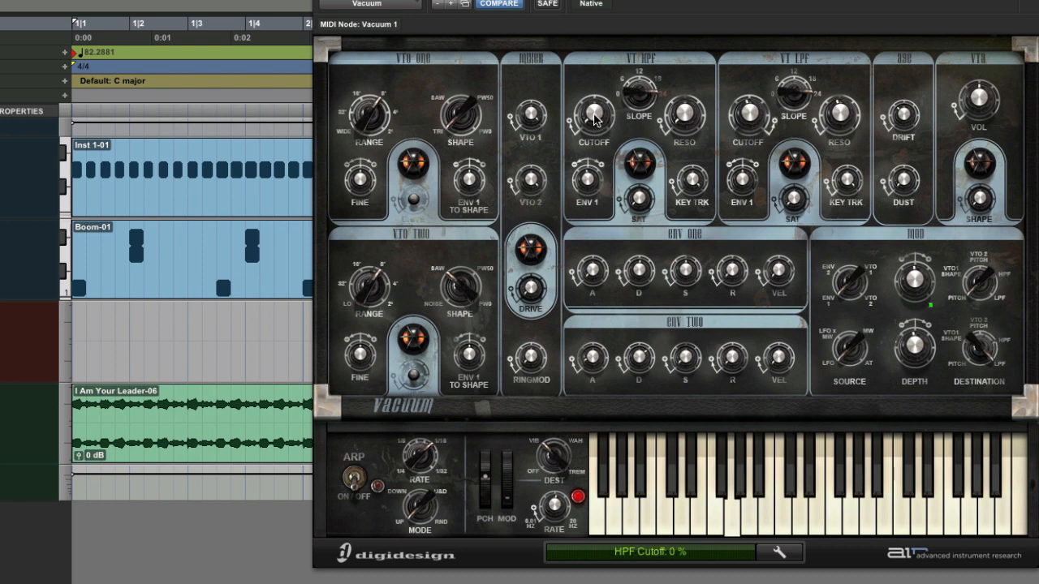
pyautogui.moveTo(592, 114); pyautogui.dragTo(601, 100)
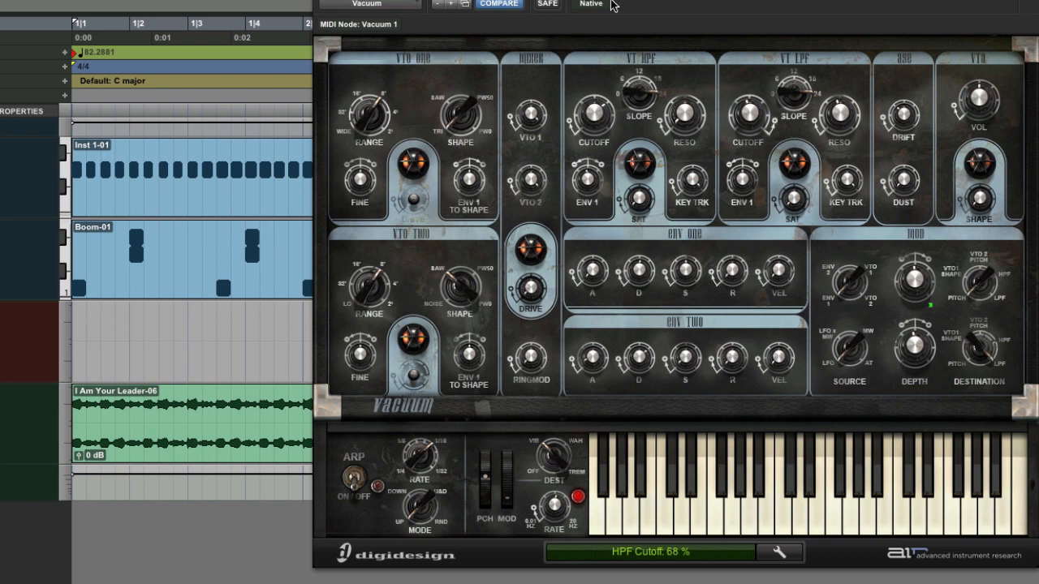
pyautogui.moveTo(593, 106); pyautogui.dragTo(604, 127)
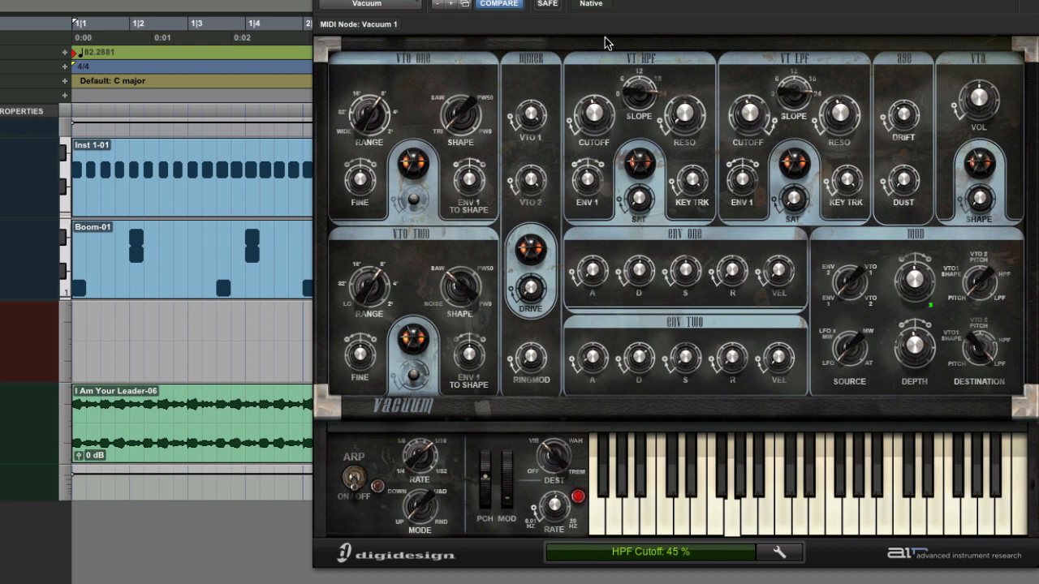
pyautogui.moveTo(609, 73)
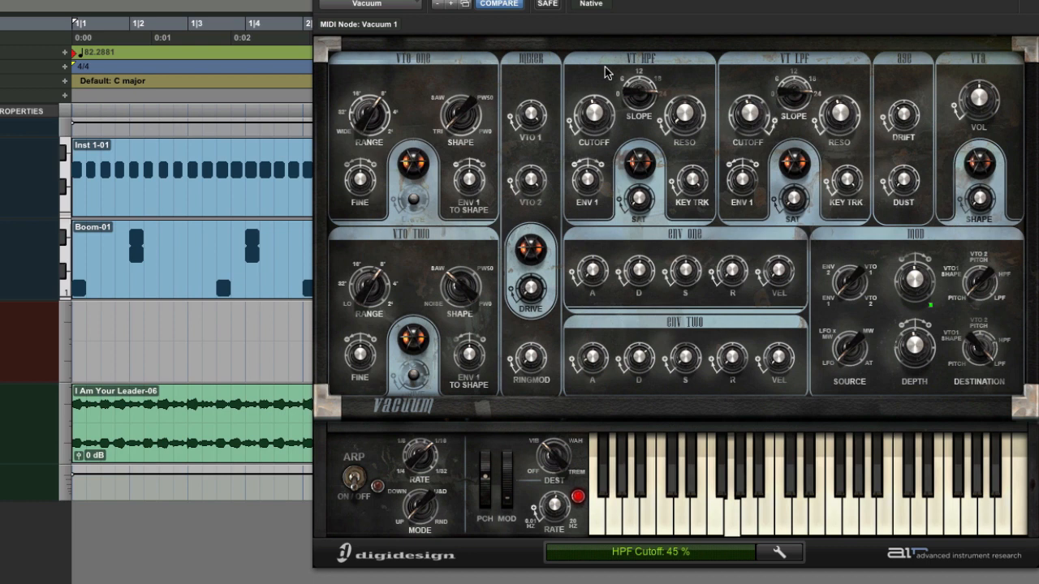
pyautogui.moveTo(815, 103)
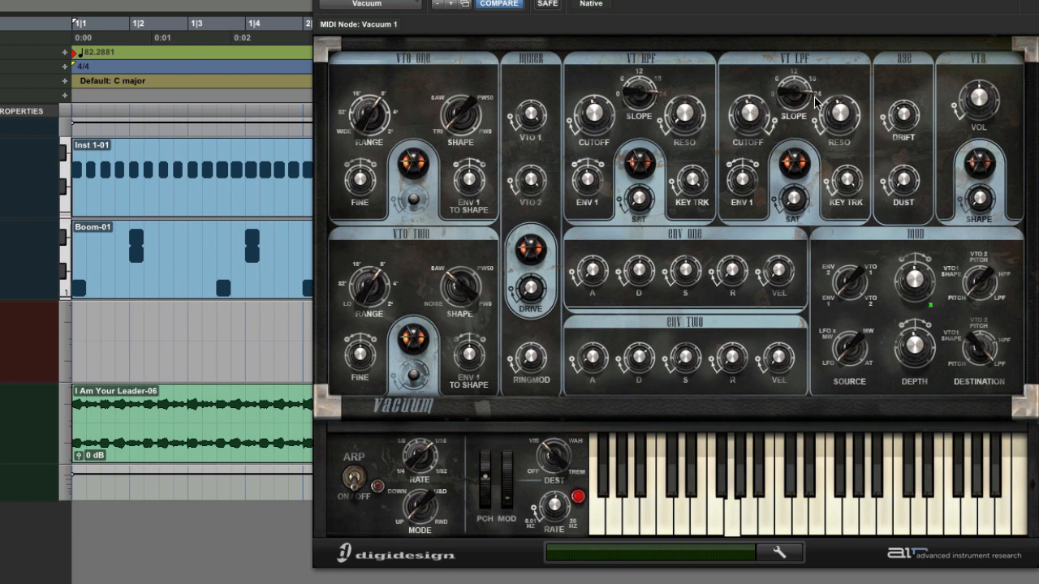
pyautogui.moveTo(613, 121)
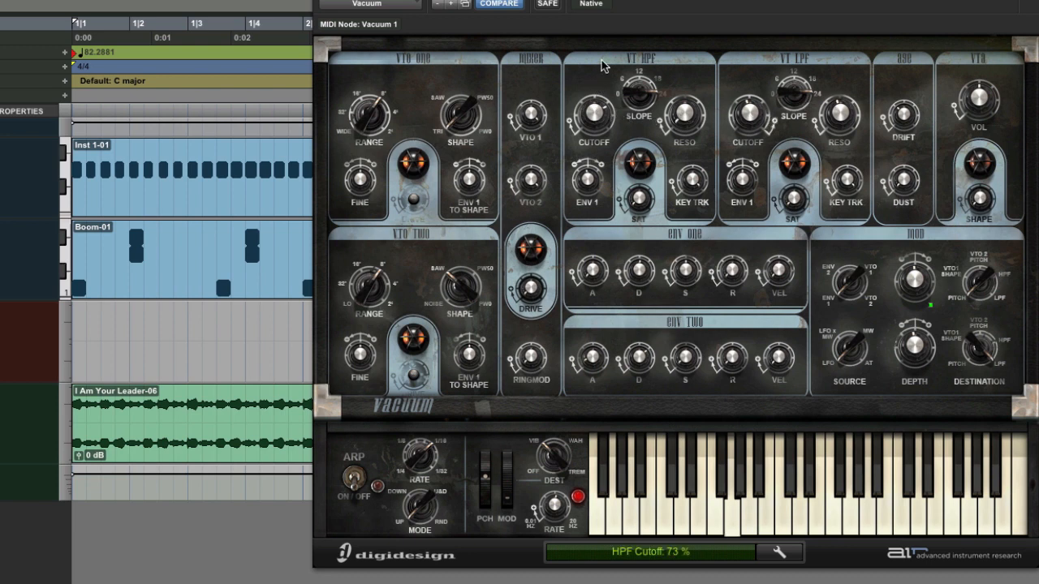
pyautogui.moveTo(592, 110); pyautogui.dragTo(593, 130)
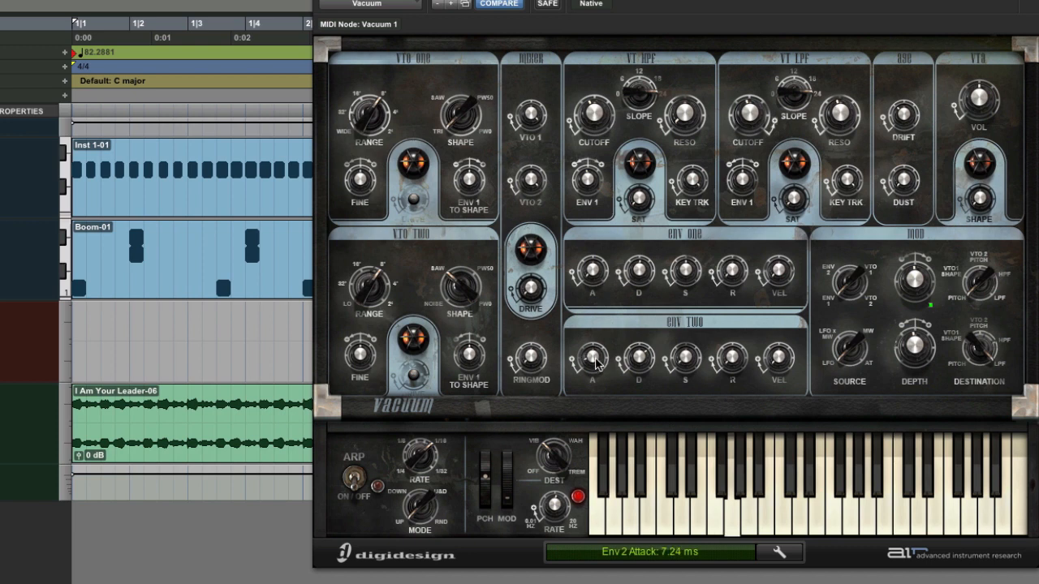
pyautogui.moveTo(650, 366)
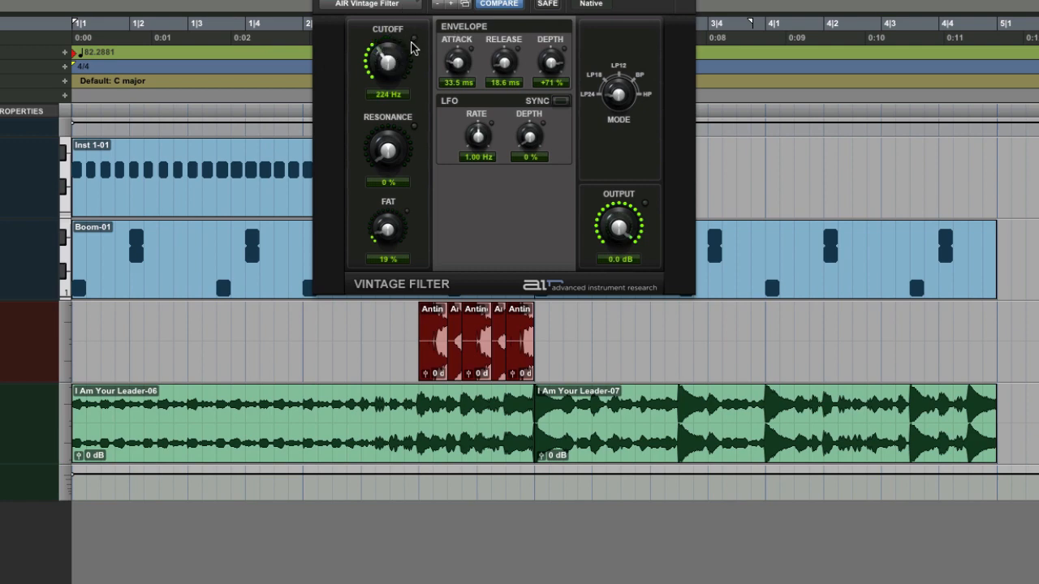
# Raise the Vintage Filter's Fat amount to 99% and nudge its Resonance
pyautogui.moveTo(389, 231); pyautogui.dragTo(388, 208)
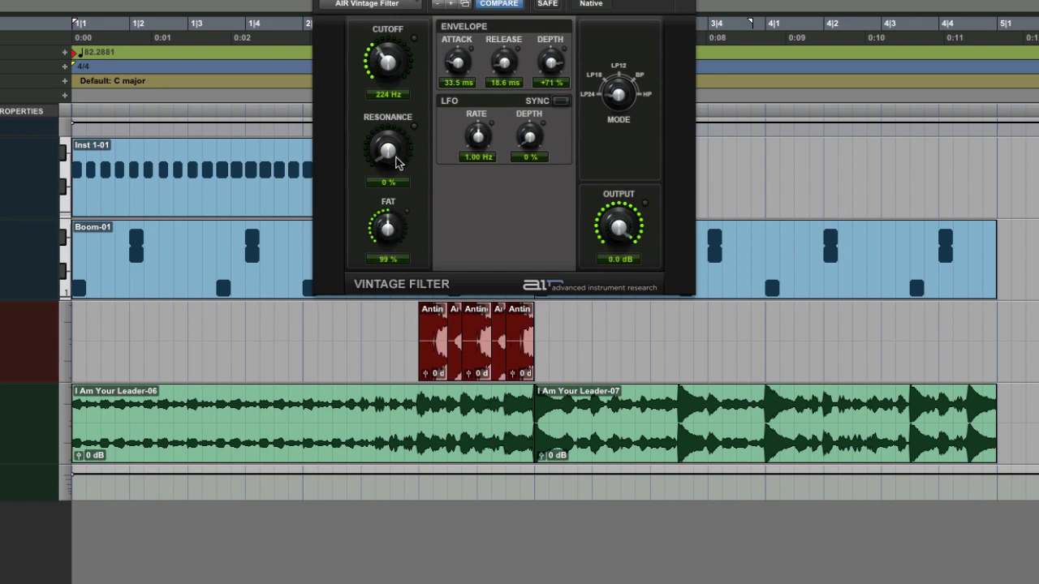
pyautogui.moveTo(388, 227); pyautogui.dragTo(388, 243)
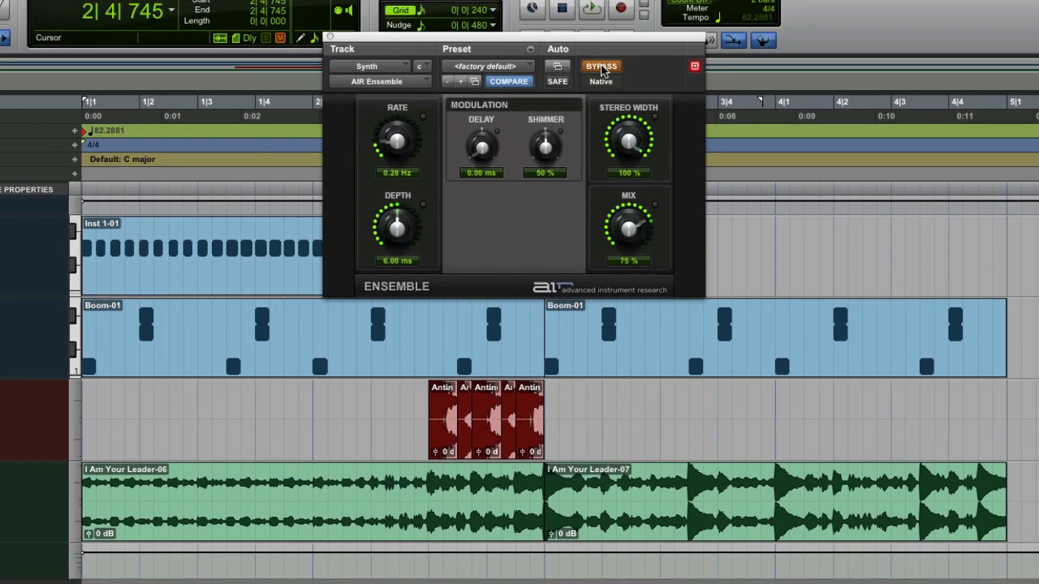
# Toggle the Ensemble bypass to compare wet and dry, then switch to the reverb insert
pyautogui.click(601, 64)
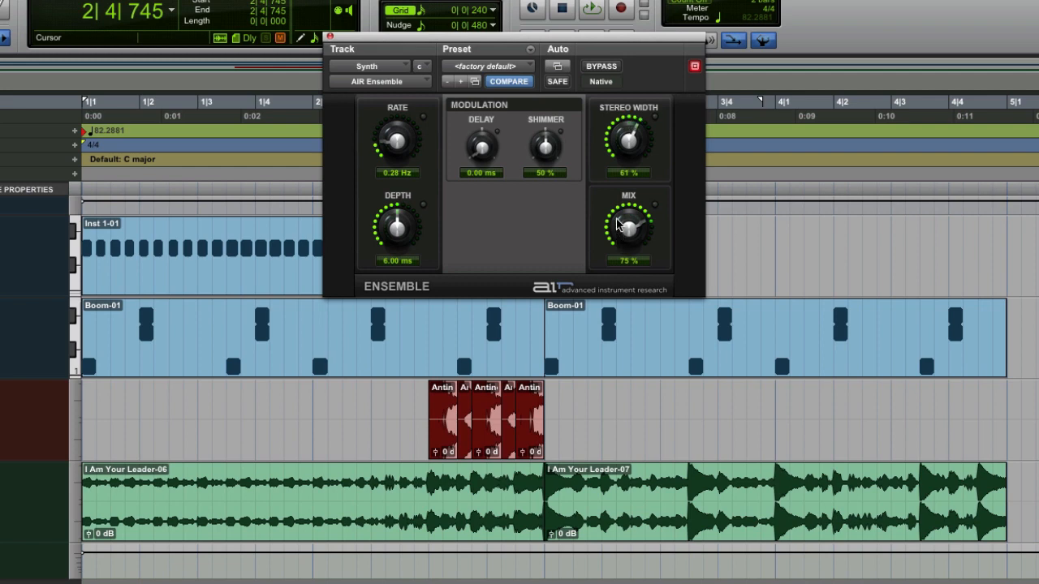
pyautogui.click(600, 65)
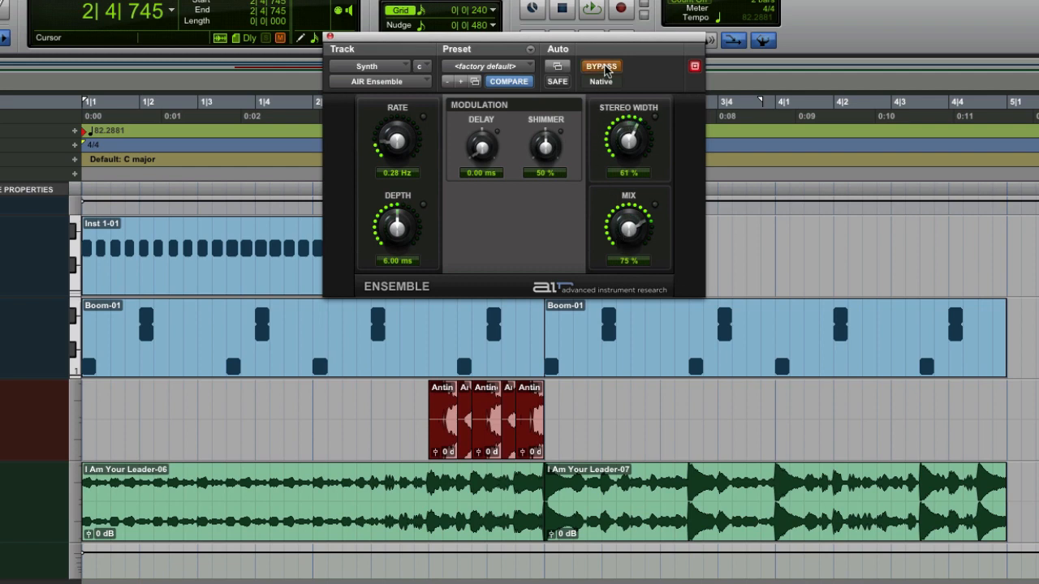
pyautogui.click(601, 65)
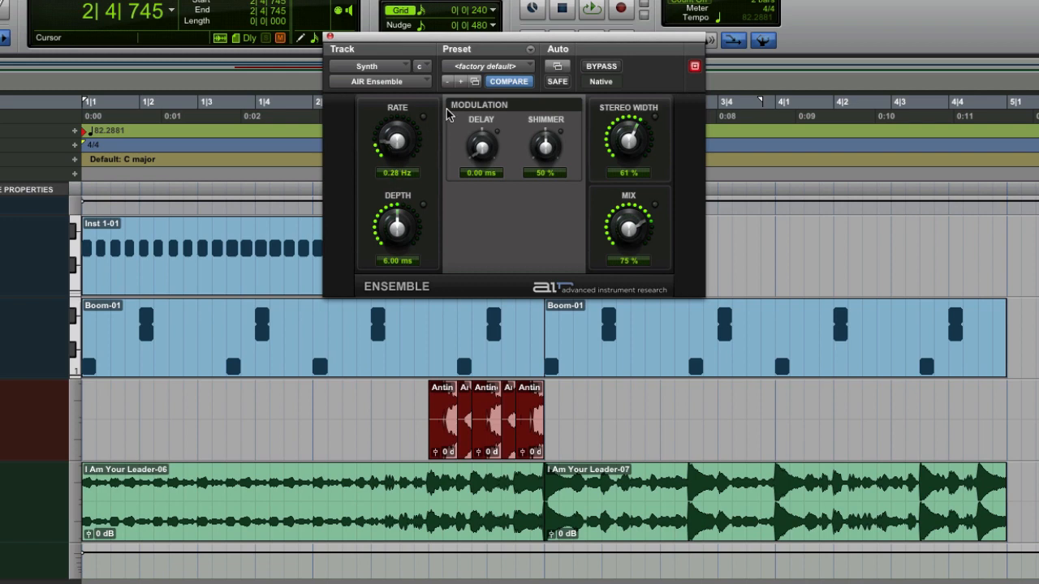
pyautogui.moveTo(370, 186)
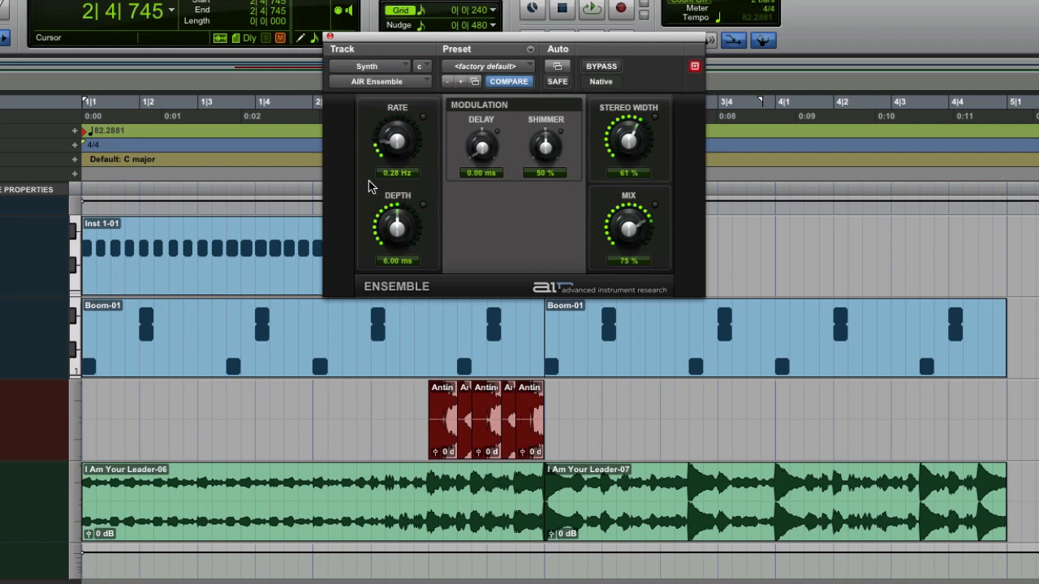
pyautogui.click(253, 284)
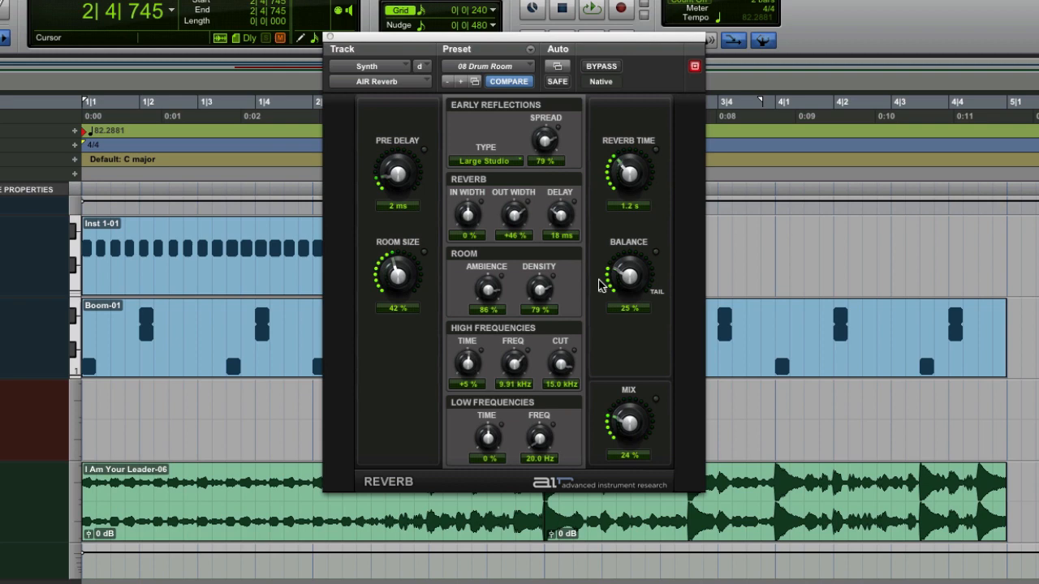
pyautogui.moveTo(623, 429)
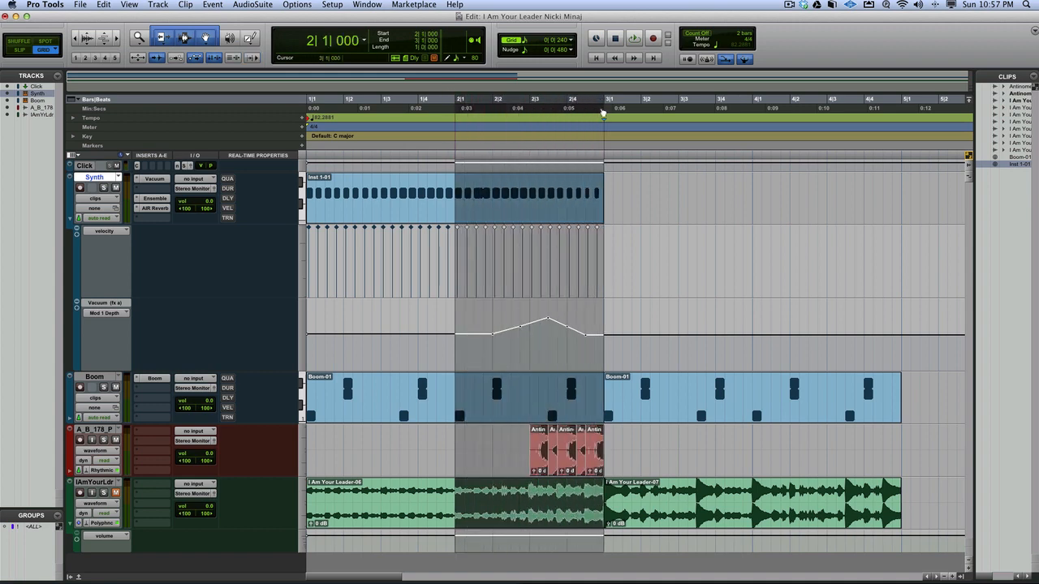
# Reopen the Vacuum synth window from the Synth track
pyautogui.click(652, 39)
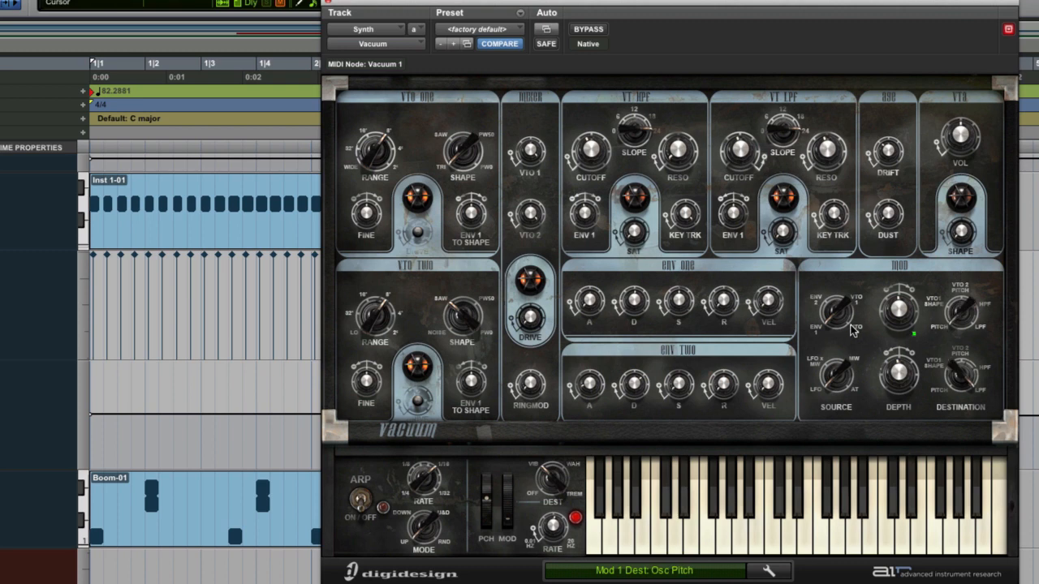
# Set Mod 1 Destination to Osc Pitch, audition Mod 1 Depth, and return it to 0%
pyautogui.click(836, 312)
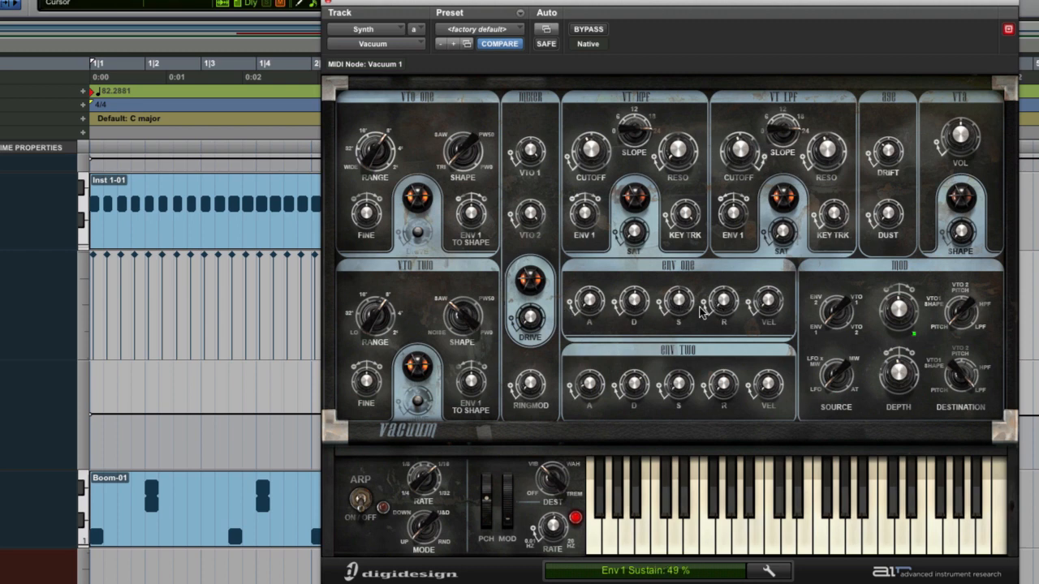
pyautogui.moveTo(923, 303)
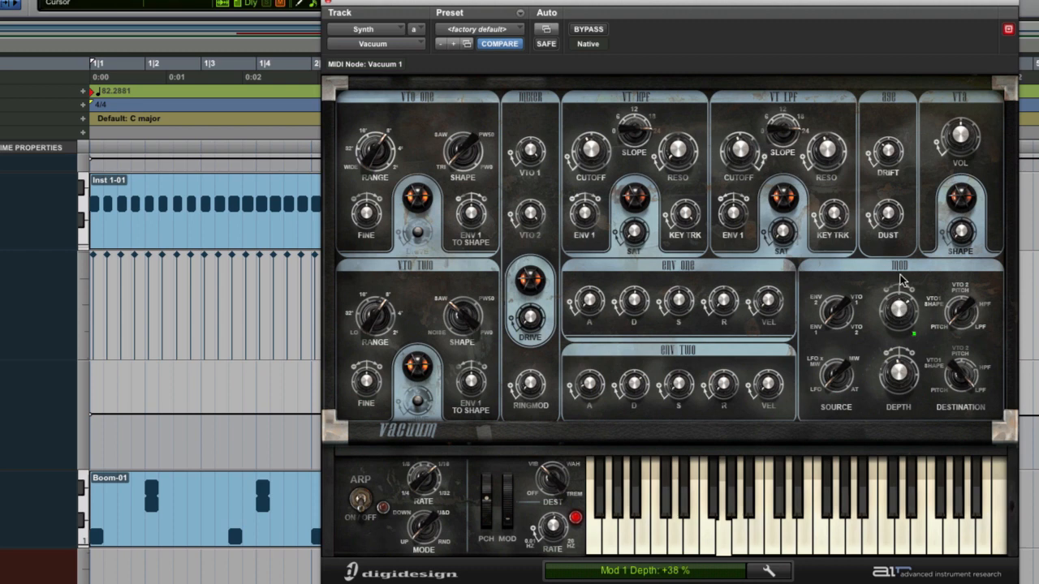
pyautogui.moveTo(900, 305); pyautogui.dragTo(900, 345)
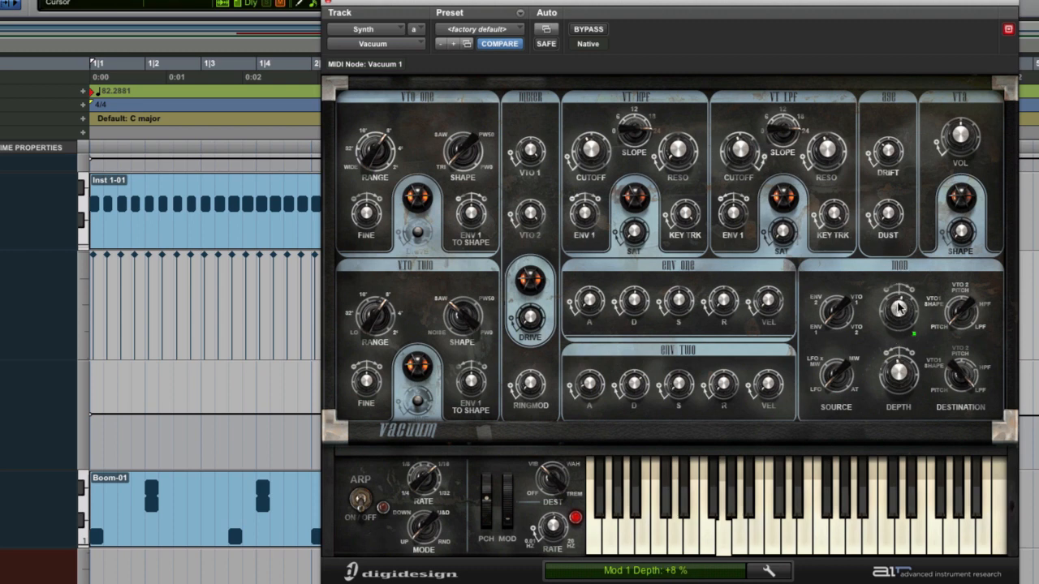
pyautogui.moveTo(900, 308); pyautogui.dragTo(900, 295)
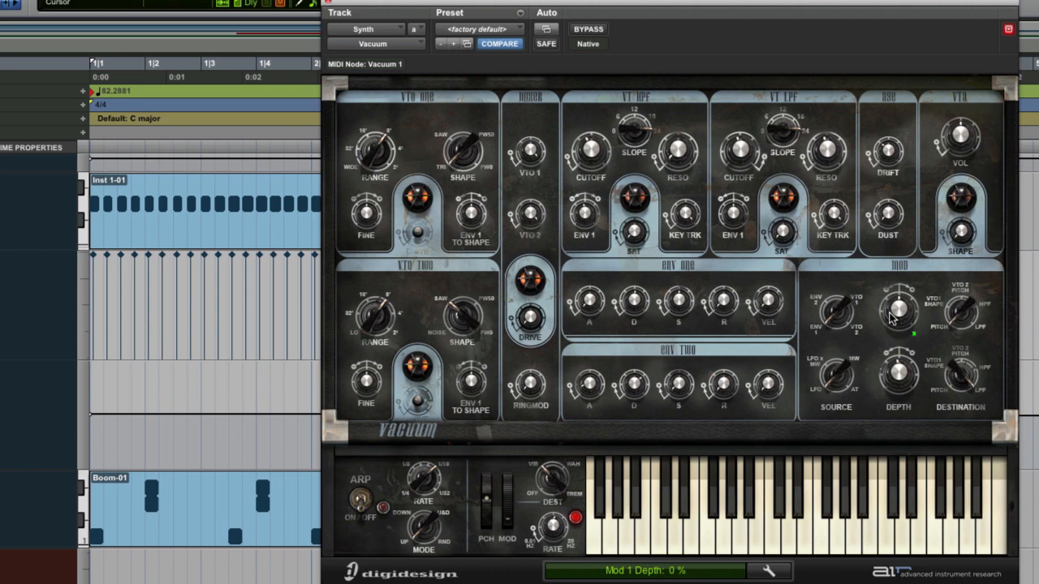
pyautogui.moveTo(900, 315)
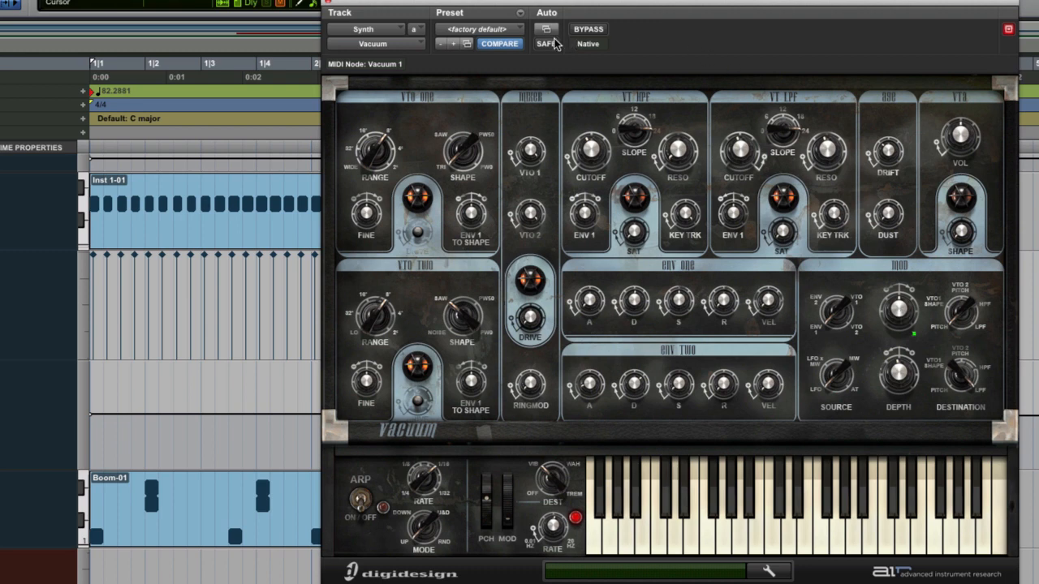
pyautogui.moveTo(723, 208)
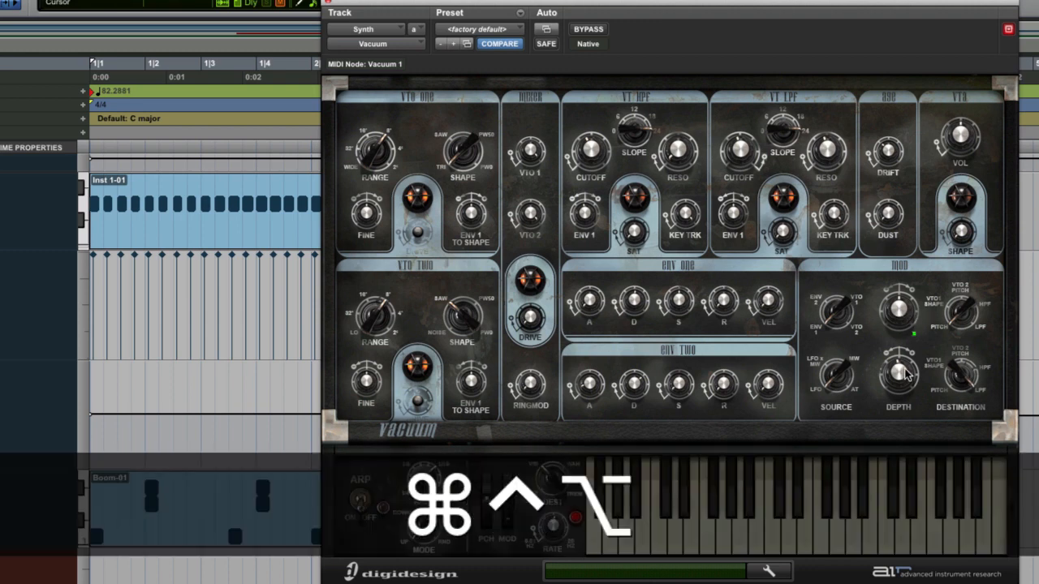
# Enable automation for Vacuum's Mod 1 Depth from its right-click menu
pyautogui.rightClick(901, 375)
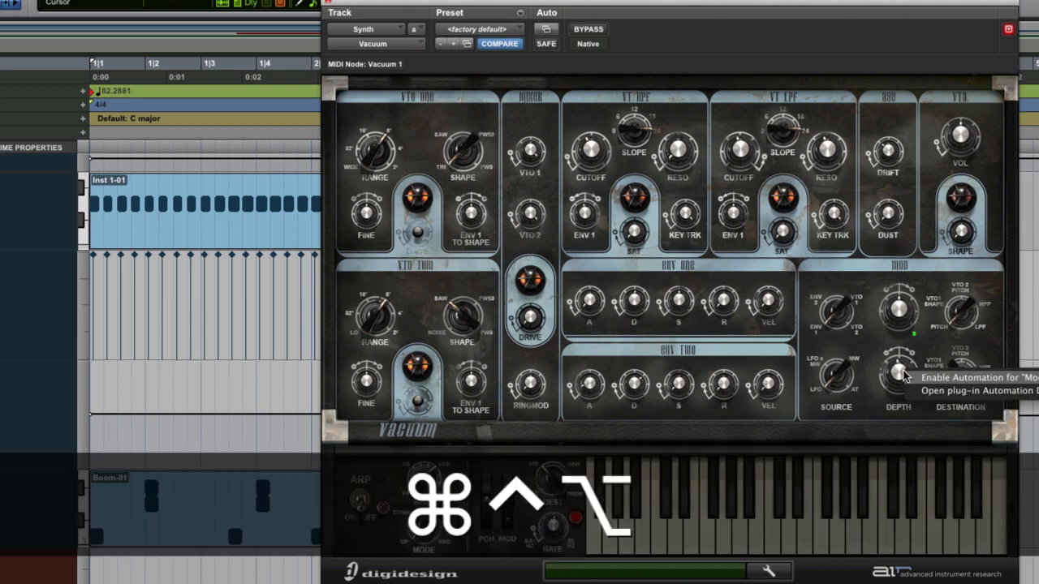
pyautogui.moveTo(932, 387)
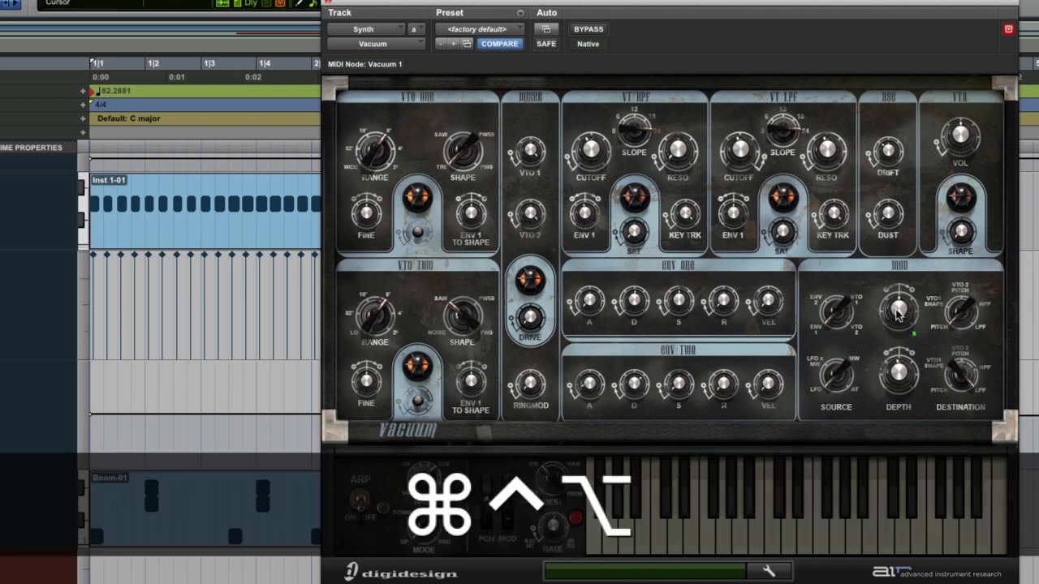
pyautogui.rightClick(900, 308)
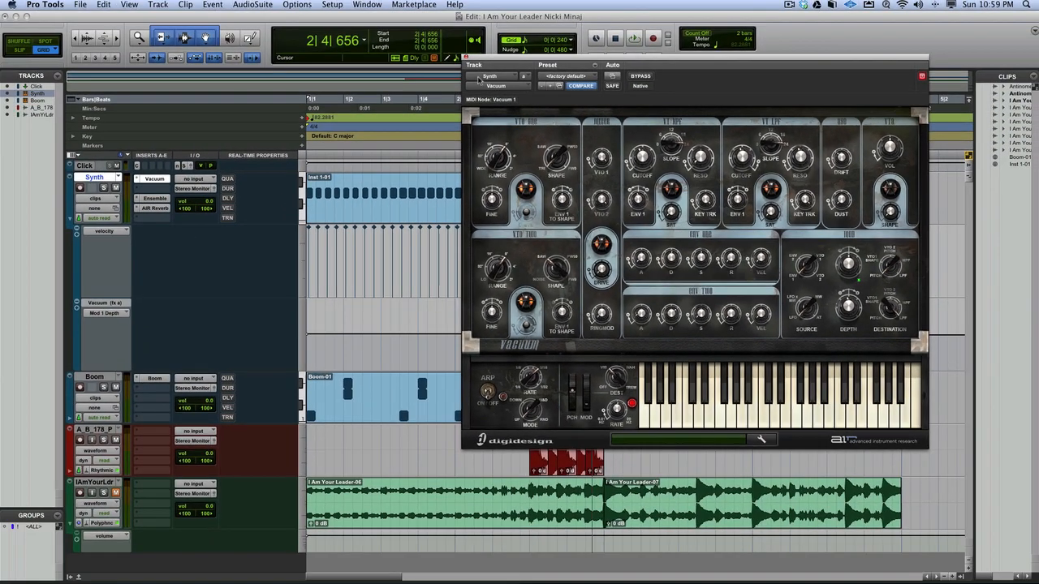
# Show the Mod 1 Depth lane and draw a rise-and-fall sweep with breakpoints
pyautogui.moveTo(474, 65); pyautogui.dragTo(666, 62)
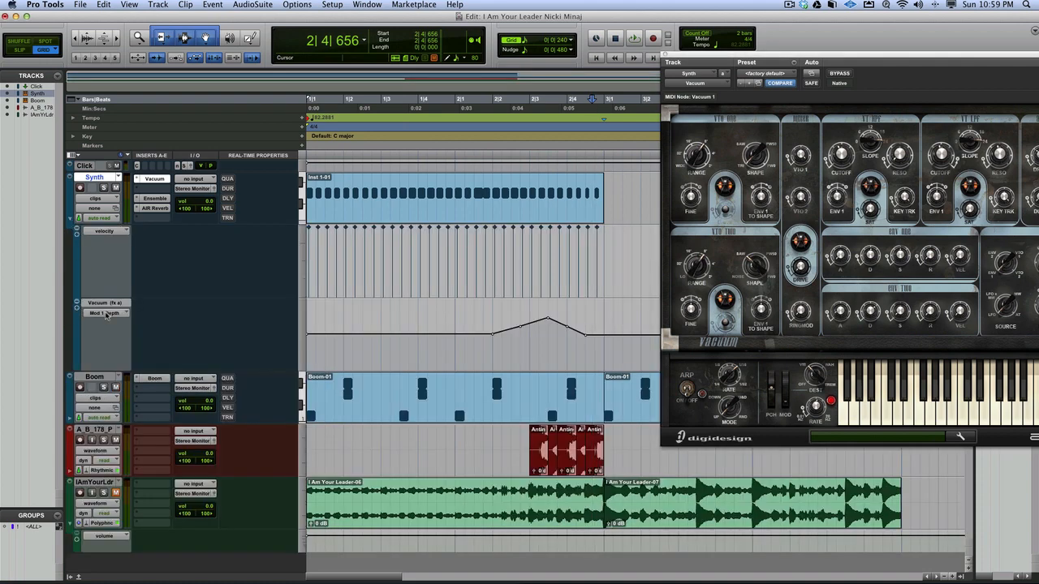
pyautogui.click(106, 314)
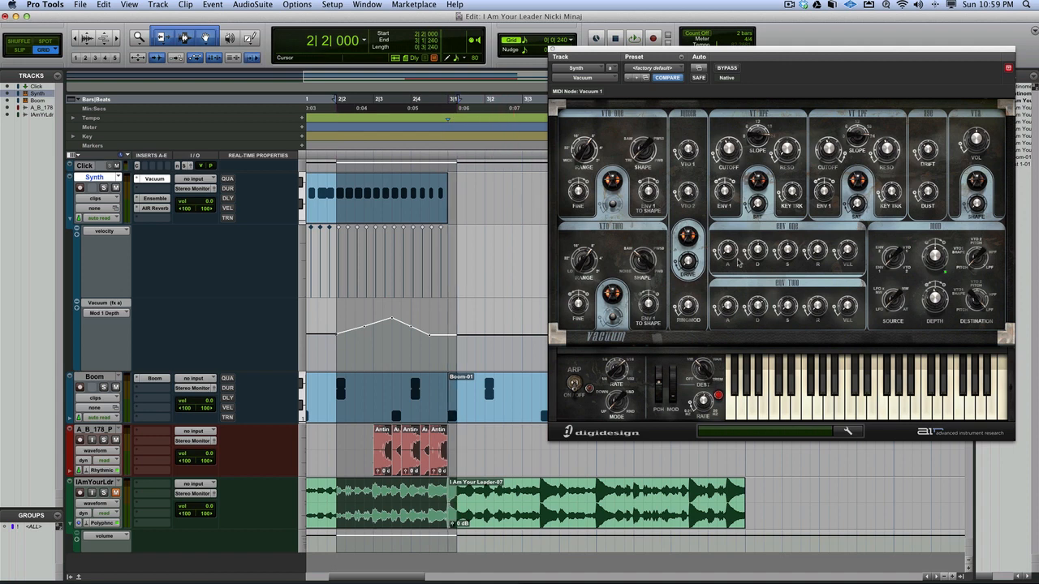
pyautogui.click(633, 37)
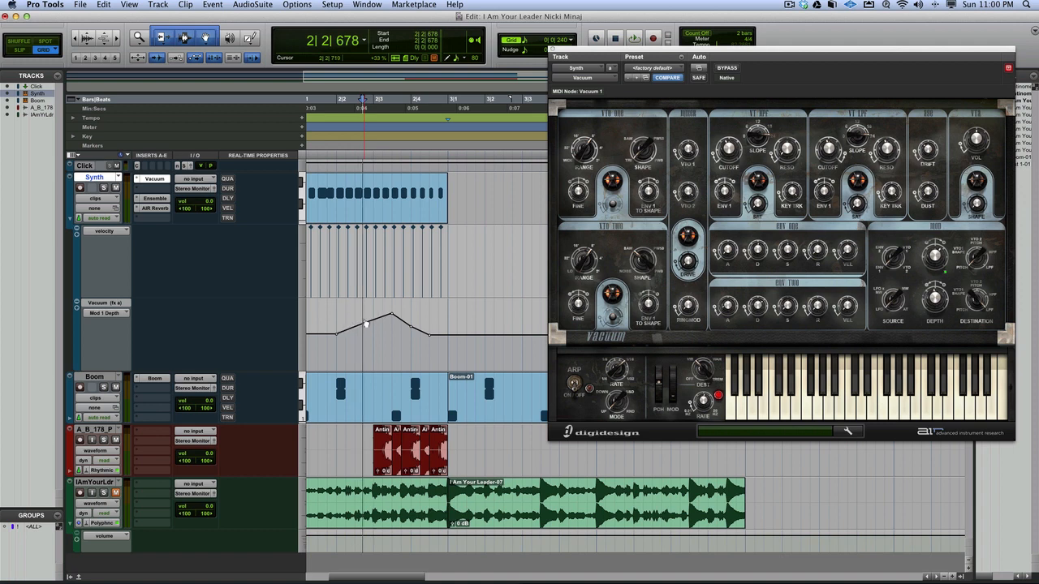
pyautogui.click(633, 38)
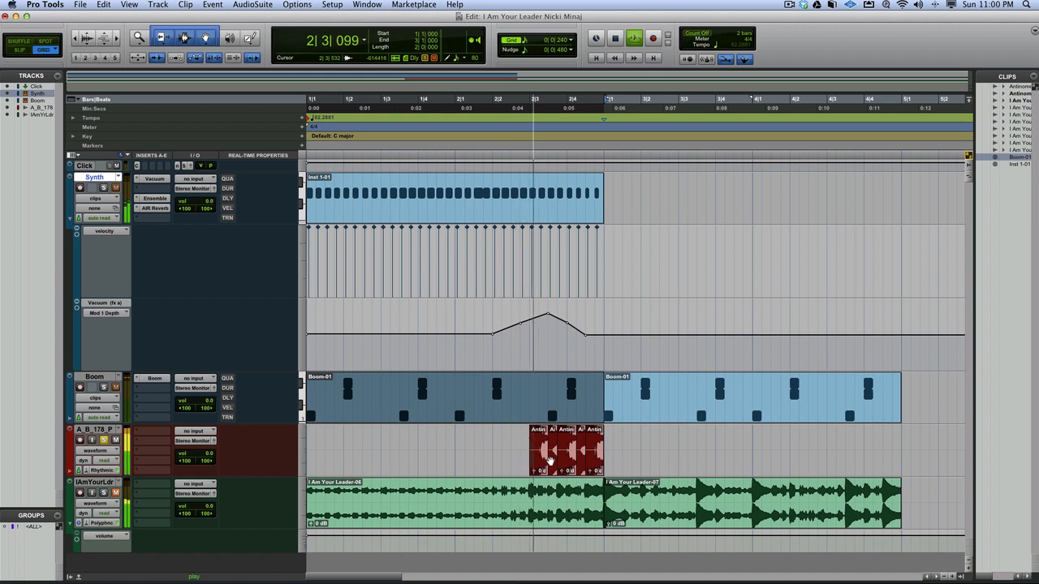
# Duplicate the Synth clip with its automation twice using Command-D
pyautogui.click(614, 39)
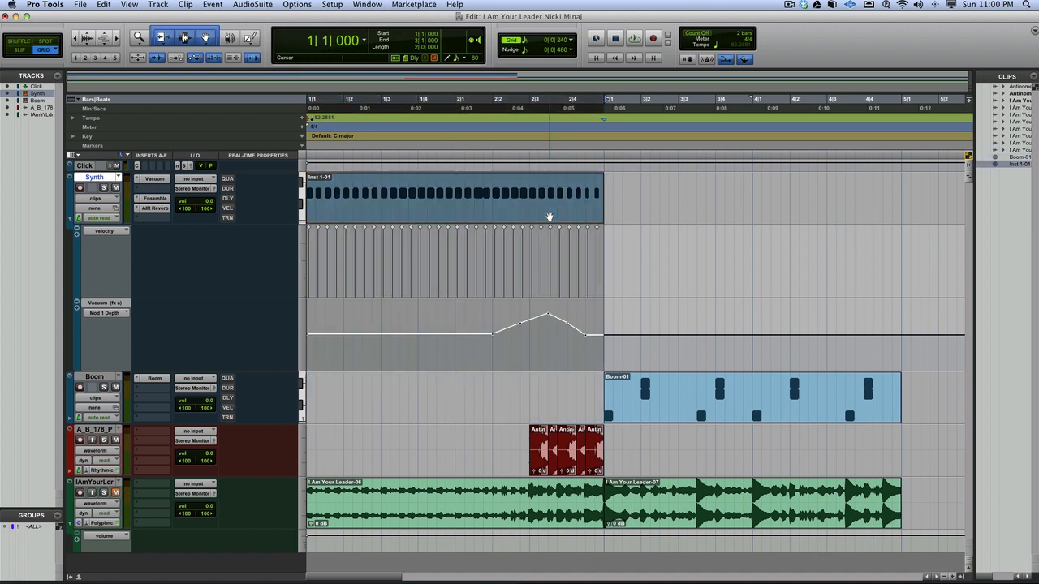
pyautogui.press('cmd+d')
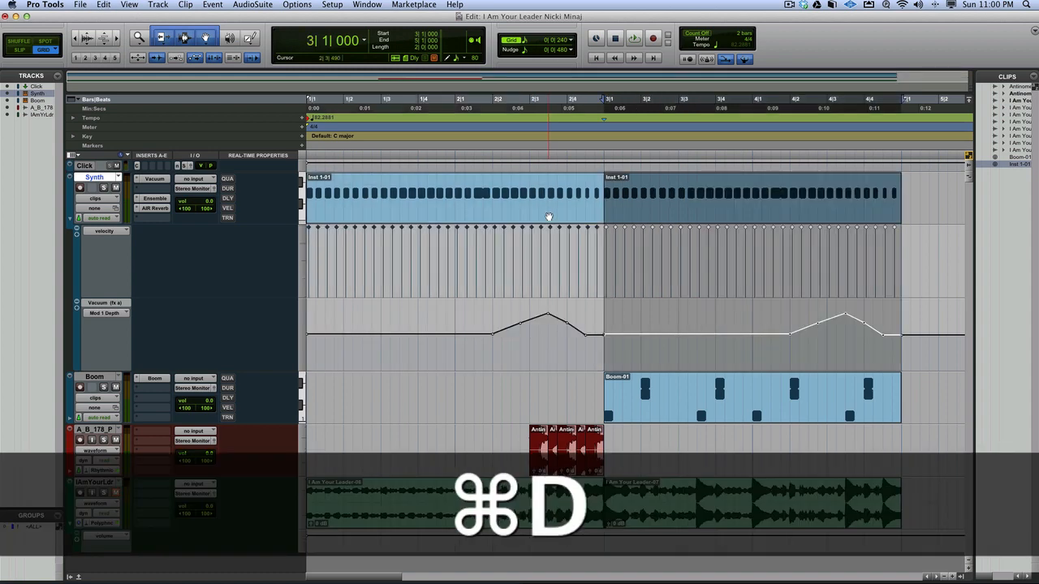
pyautogui.press('cmd+d')
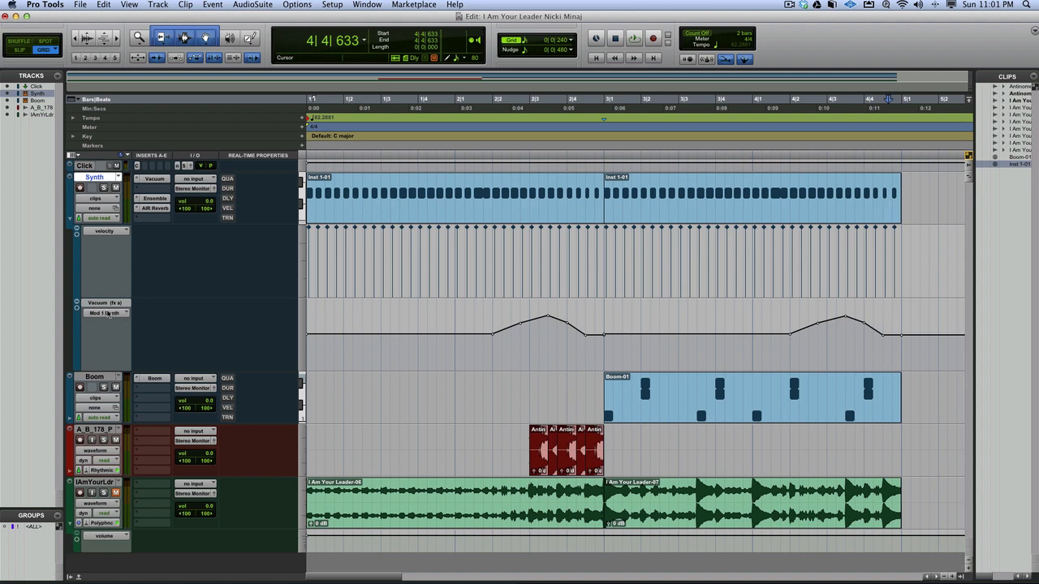
pyautogui.click(154, 179)
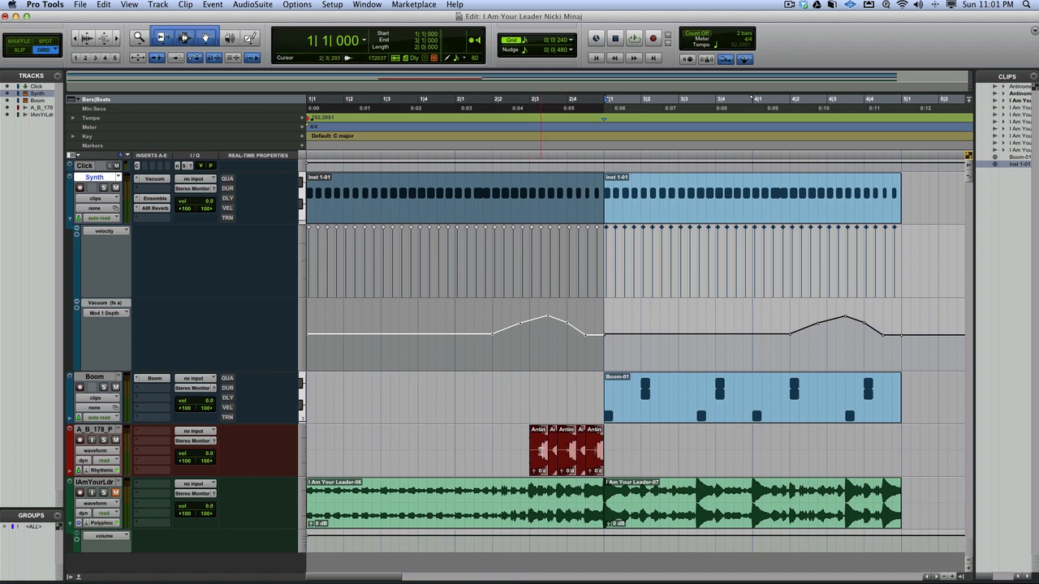
# Copy the break-beat clip and paste it into the drum track's opening bars
pyautogui.click(549, 105)
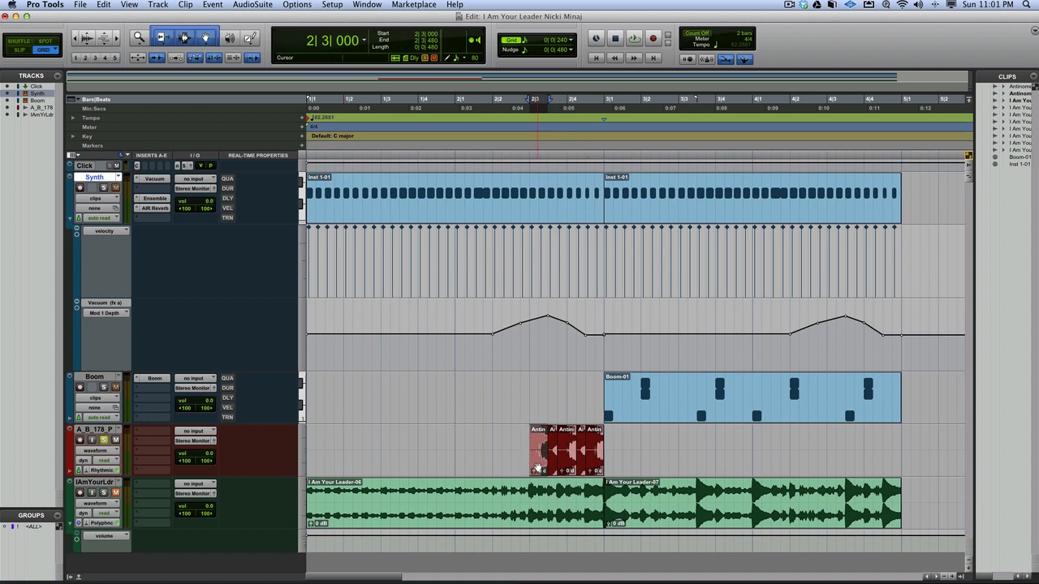
pyautogui.press('cmd+c')
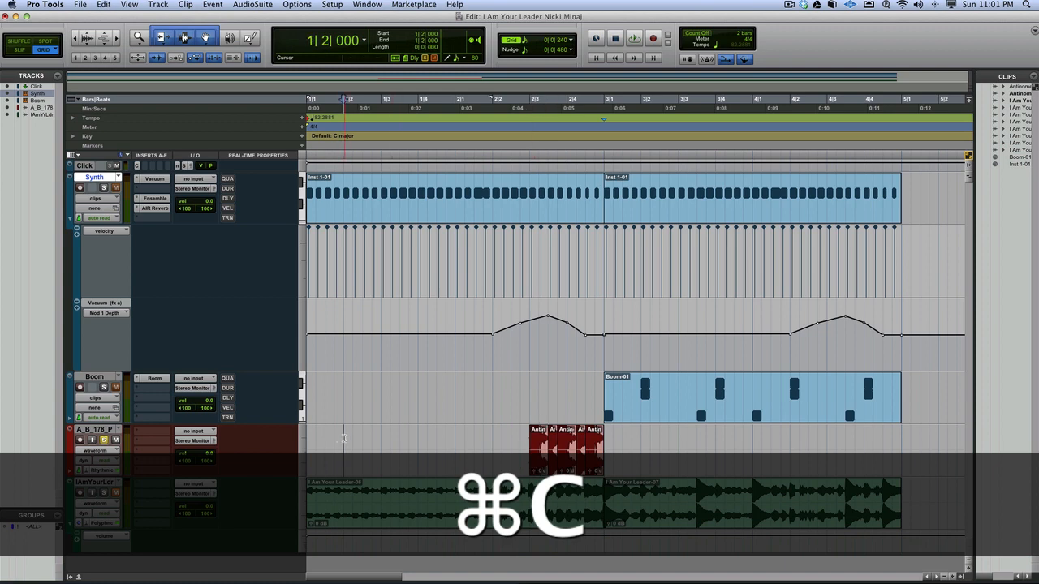
pyautogui.press('cmd+v')
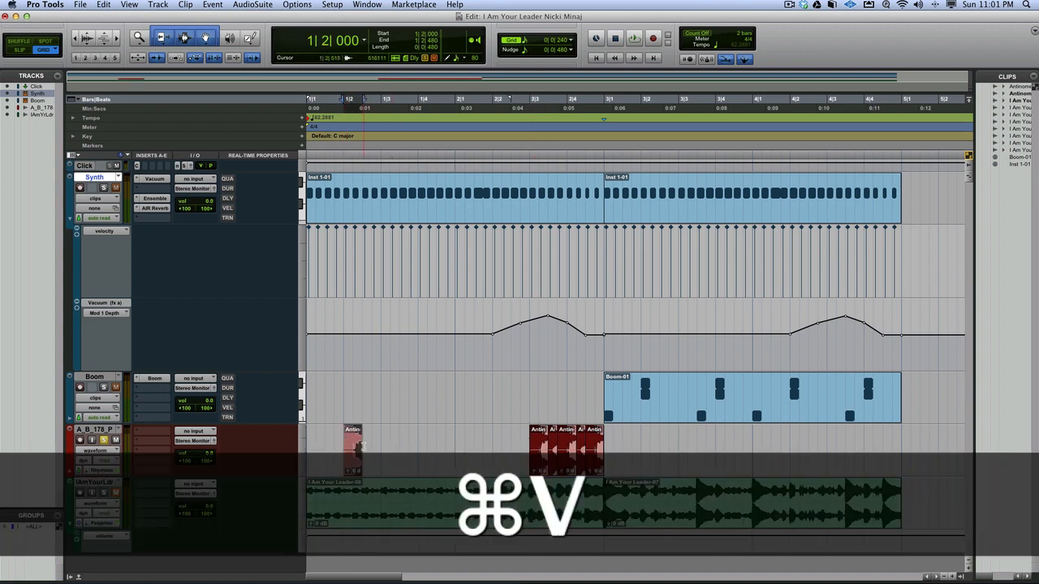
pyautogui.press('cmd+v')
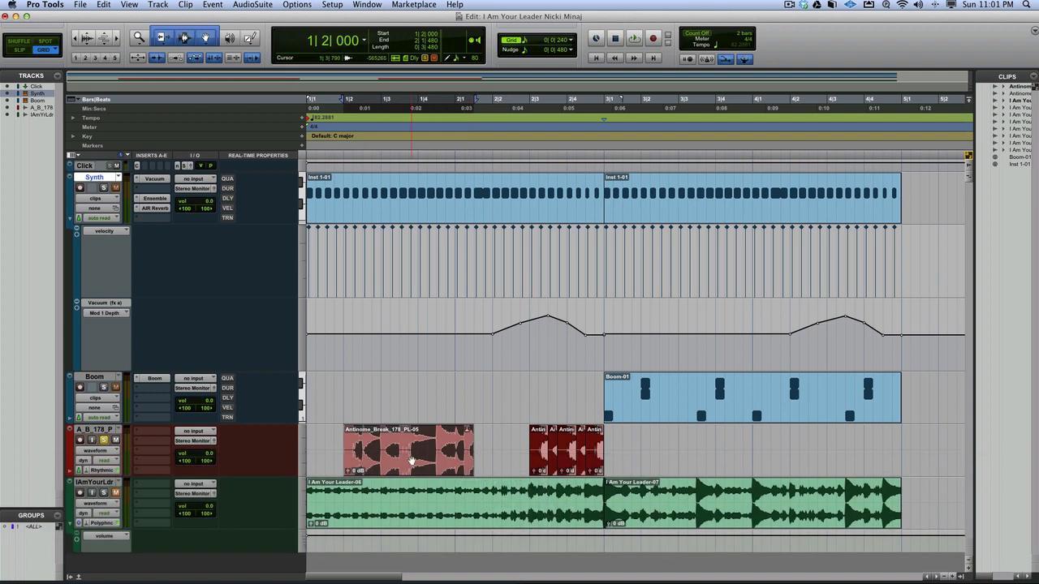
# Trim and zoom on the pasted break and pick a chopped slice
pyautogui.click(633, 37)
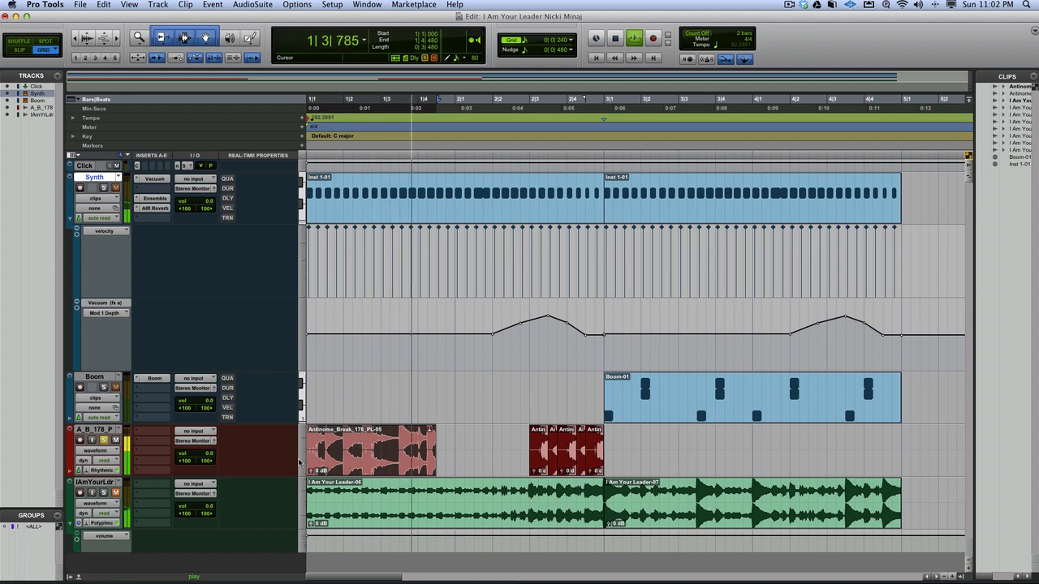
pyautogui.click(328, 461)
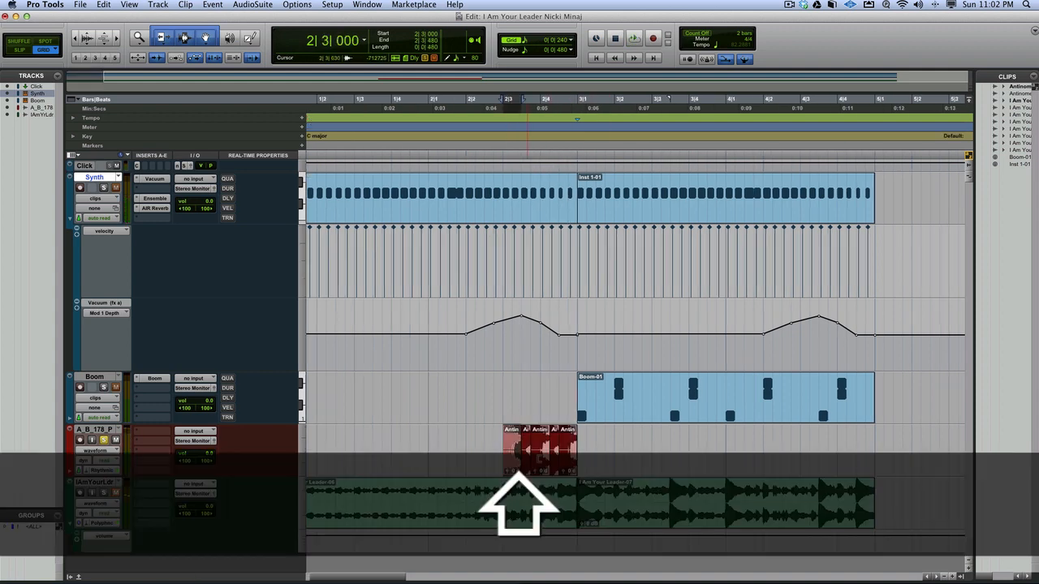
pyautogui.click(652, 39)
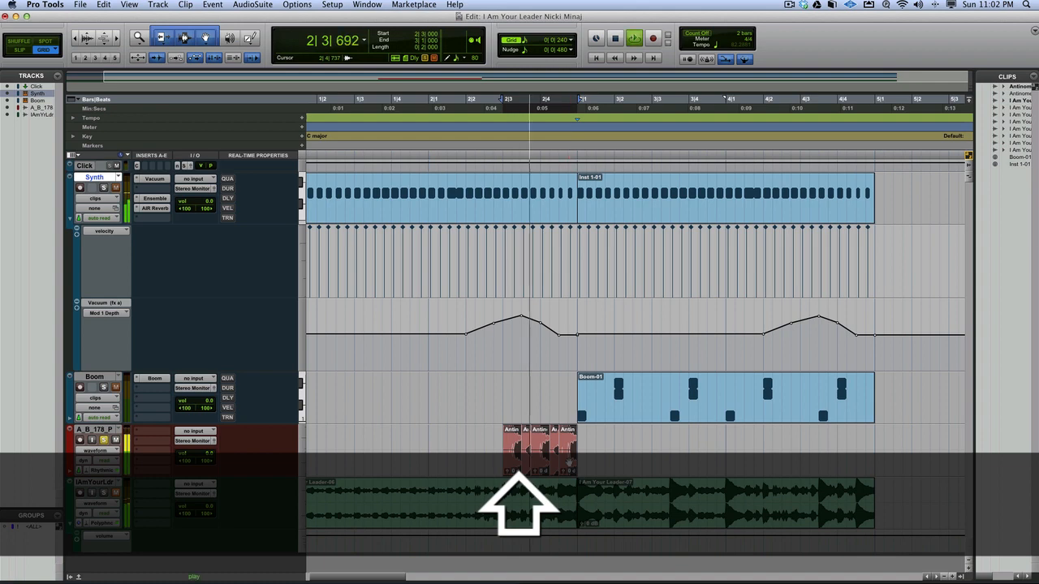